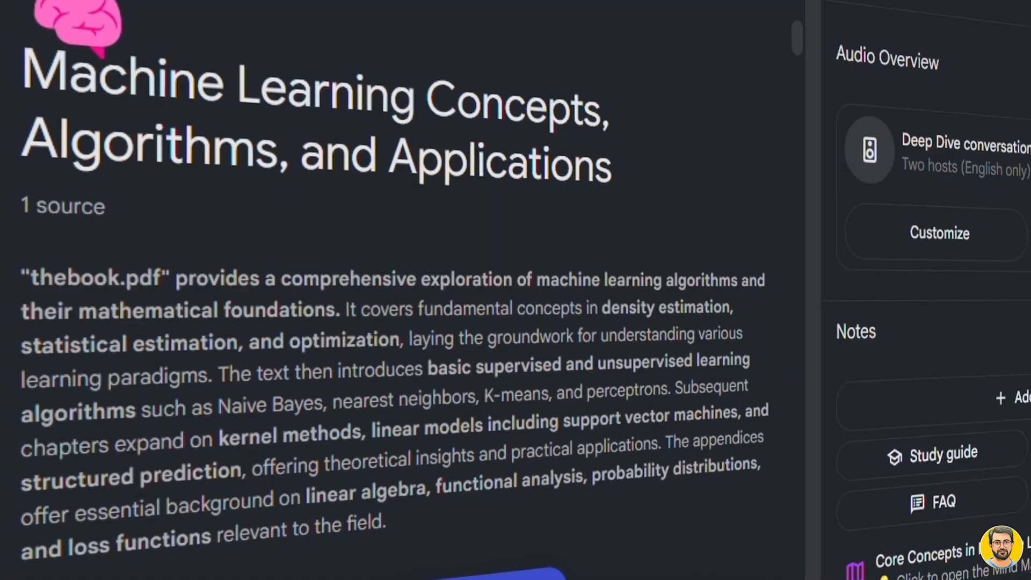
- Open the Core Concepts in Machine Learning mind map and expand its Probability Theory branch
{"action": "left_click", "coordinate": [927, 552]}
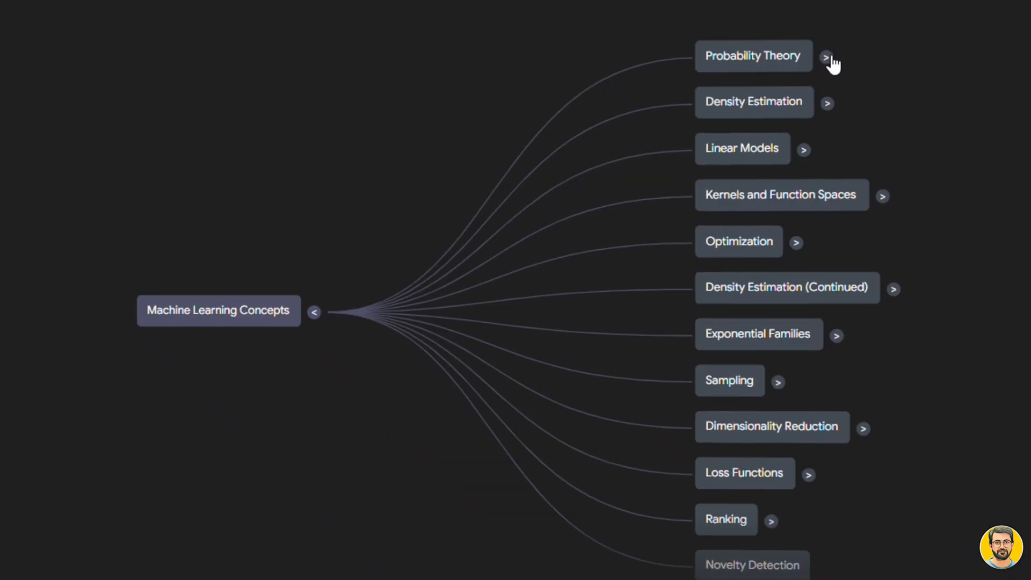
{"action": "left_click", "coordinate": [828, 56]}
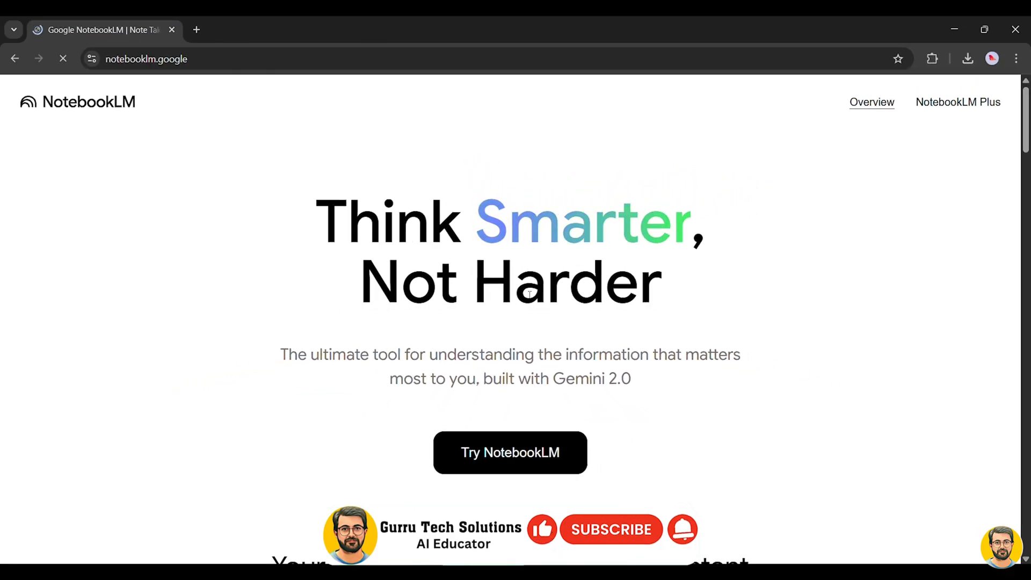
- Scroll the landing page and enter the NotebookLM app to reach My Notebooks
{"action": "scroll", "scroll_direction": "down", "scroll_amount": 3}
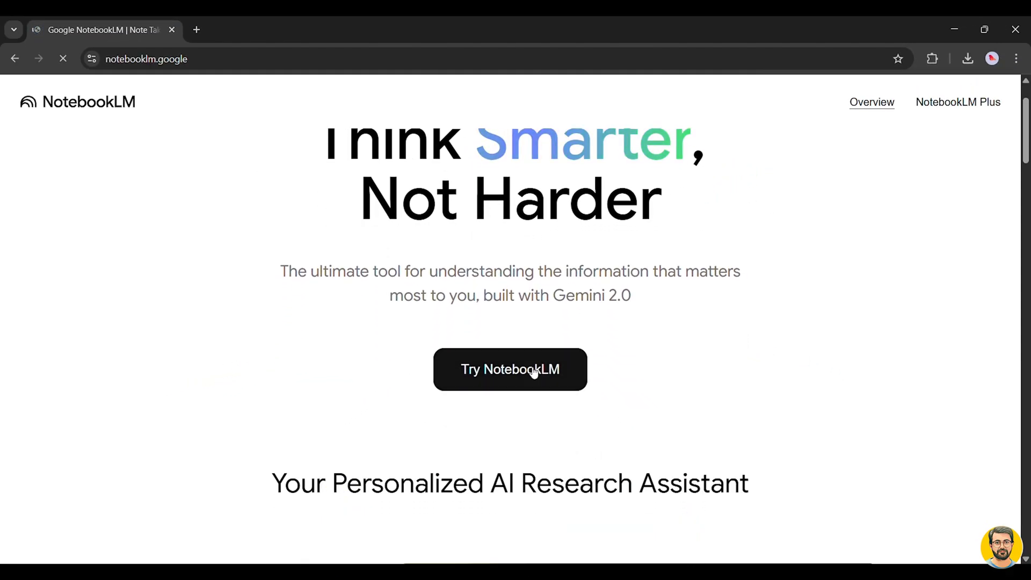
{"action": "left_click", "coordinate": [510, 369]}
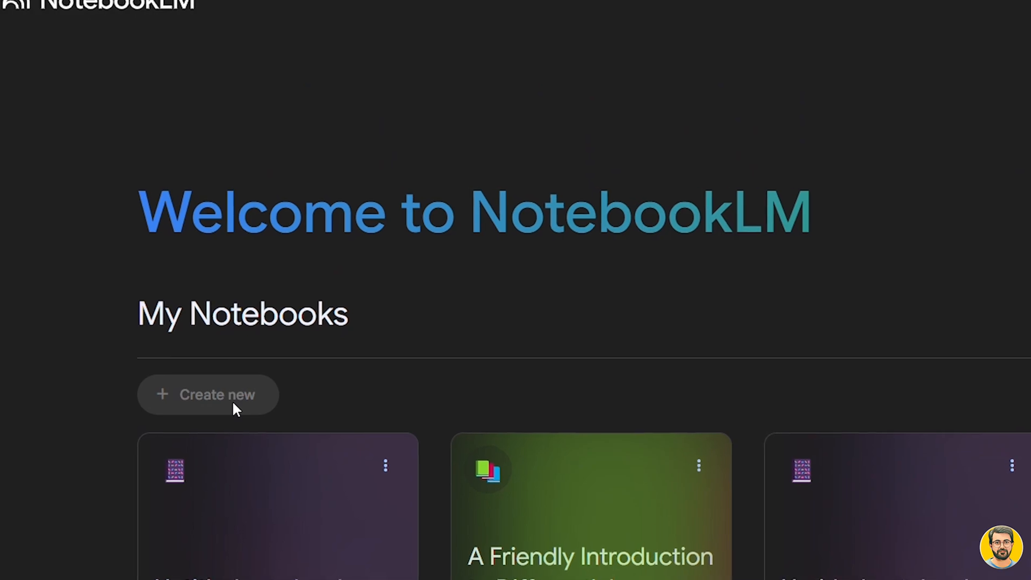
- Create a new untitled notebook so thebook.pdf can be added as a source
{"action": "left_click", "coordinate": [208, 394]}
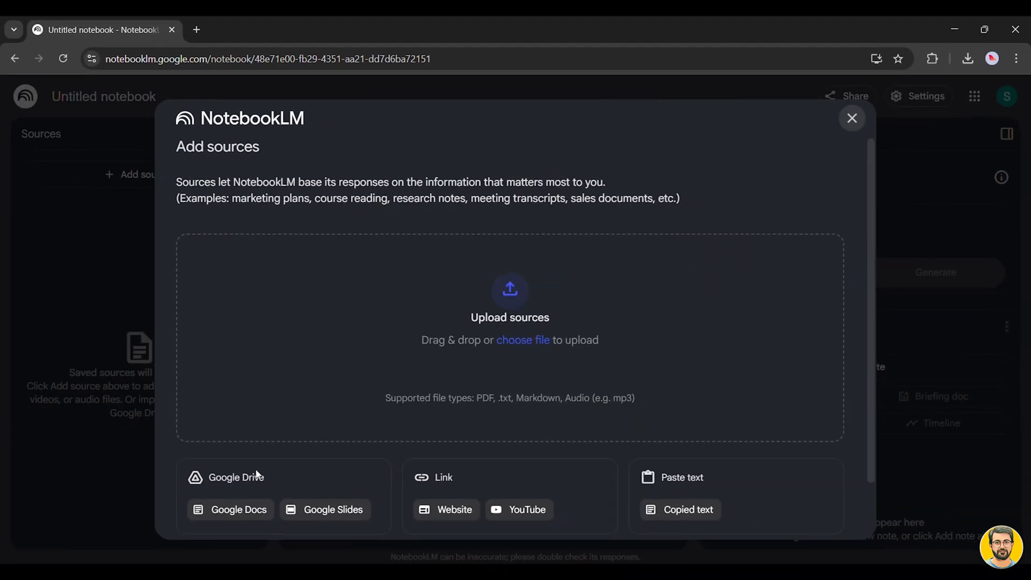
{"action": "mouse_move", "coordinate": [509, 299]}
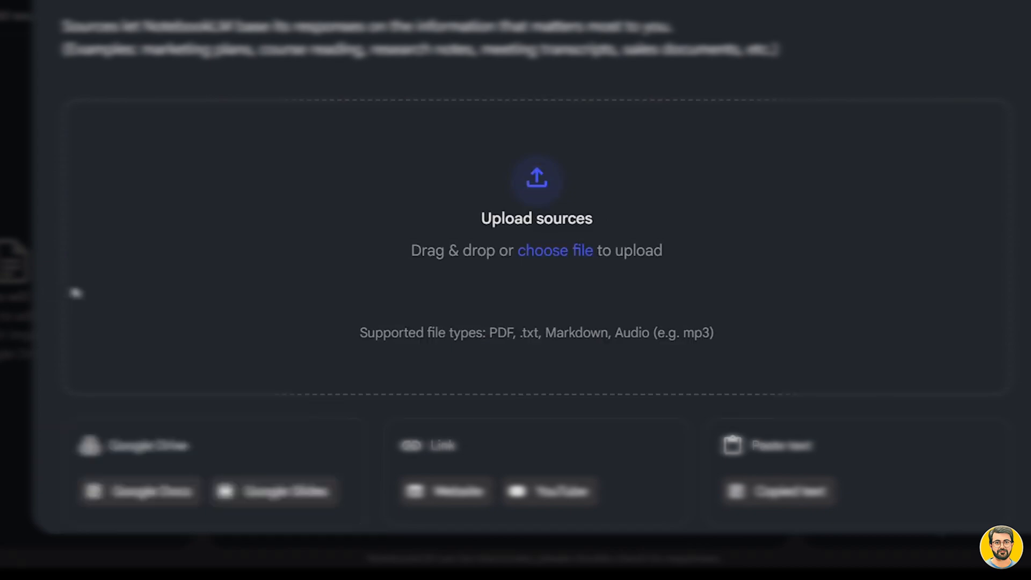
{"action": "mouse_move", "coordinate": [431, 216]}
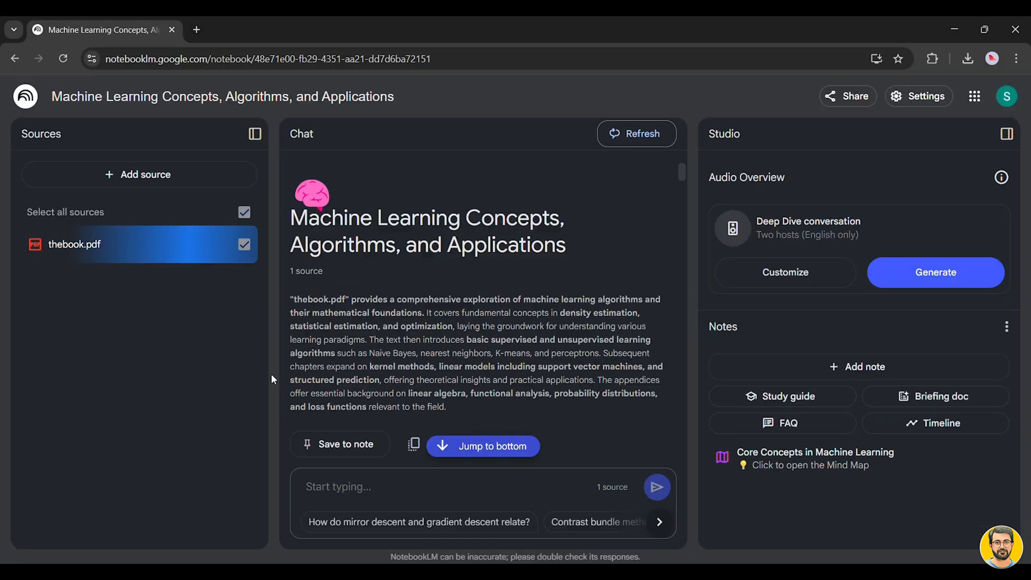
- Zoom the page in and open the Core Concepts in Machine Learning mind map
{"action": "key", "text": "ctrl+plus"}
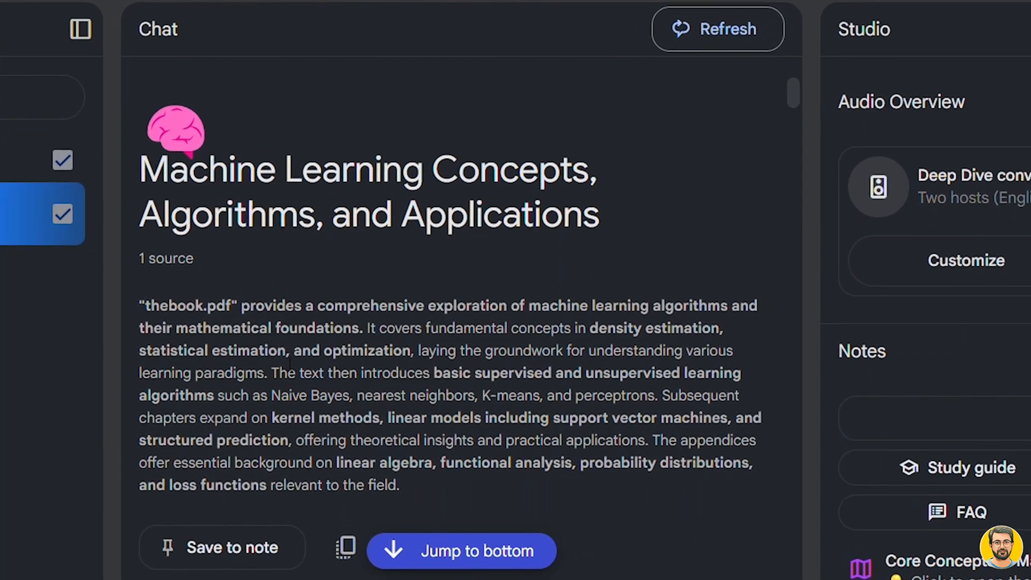
{"action": "left_click", "coordinate": [43, 214]}
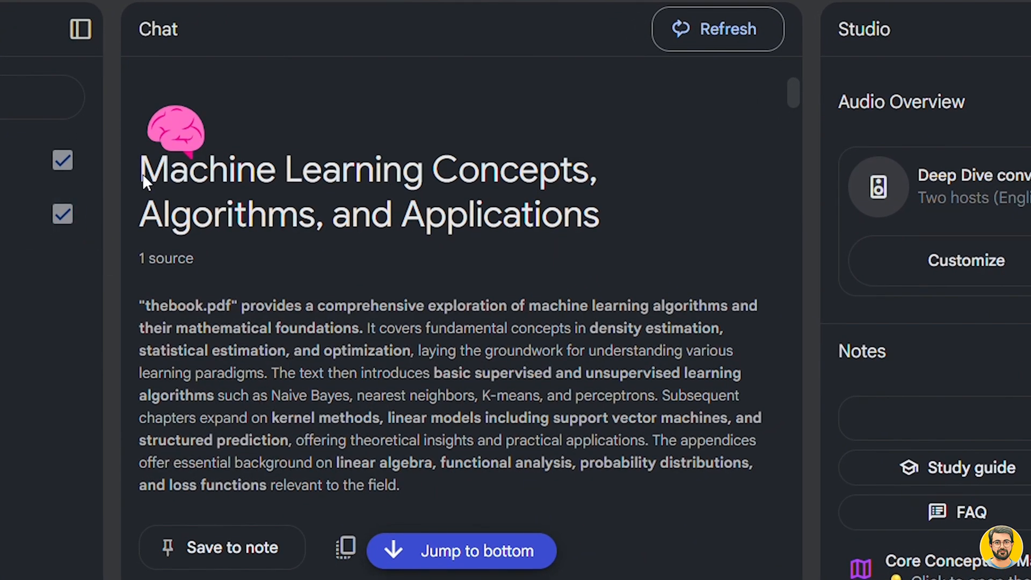
{"action": "mouse_move", "coordinate": [88, 234]}
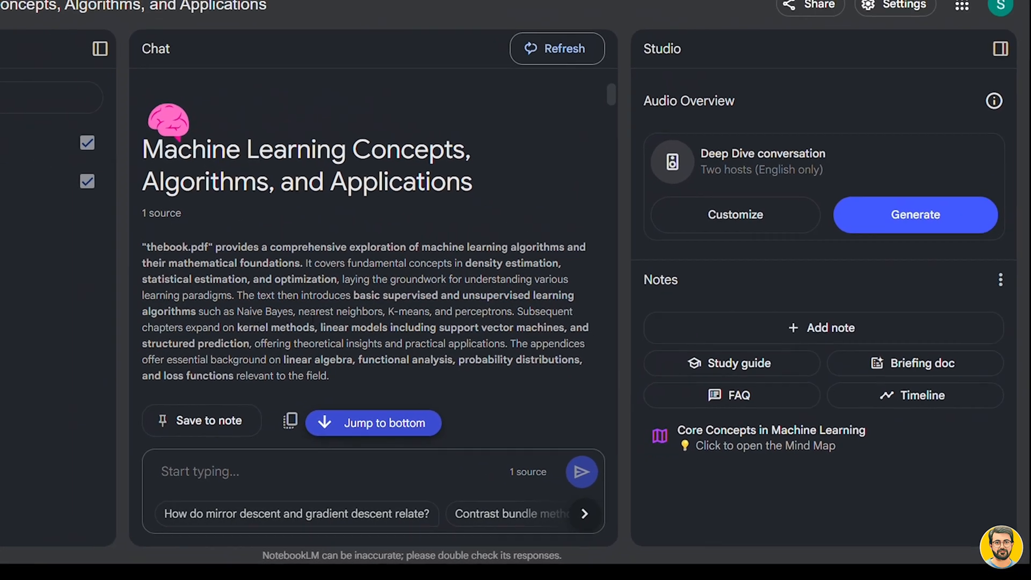
{"action": "left_click", "coordinate": [771, 437]}
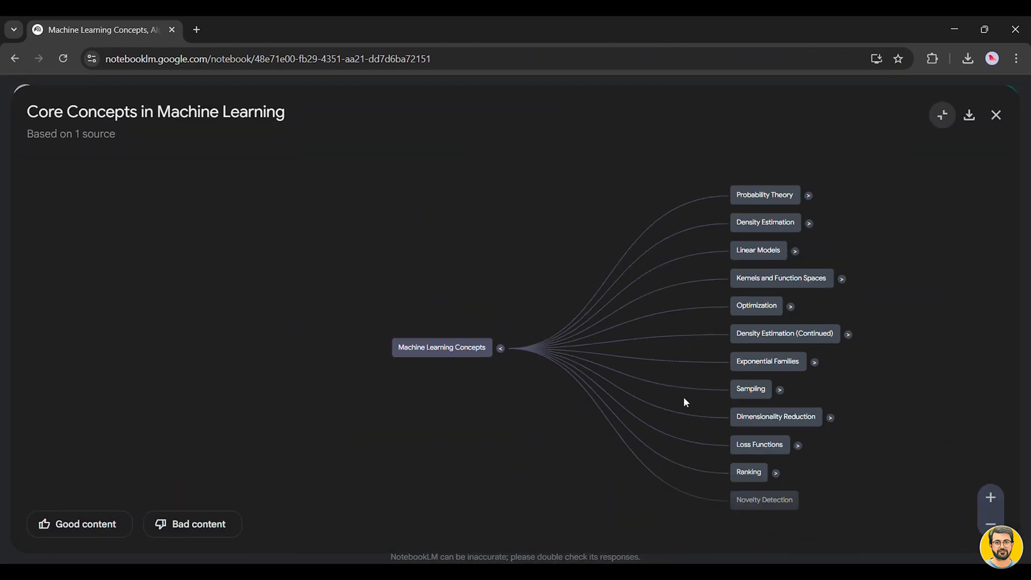
{"action": "mouse_move", "coordinate": [763, 307]}
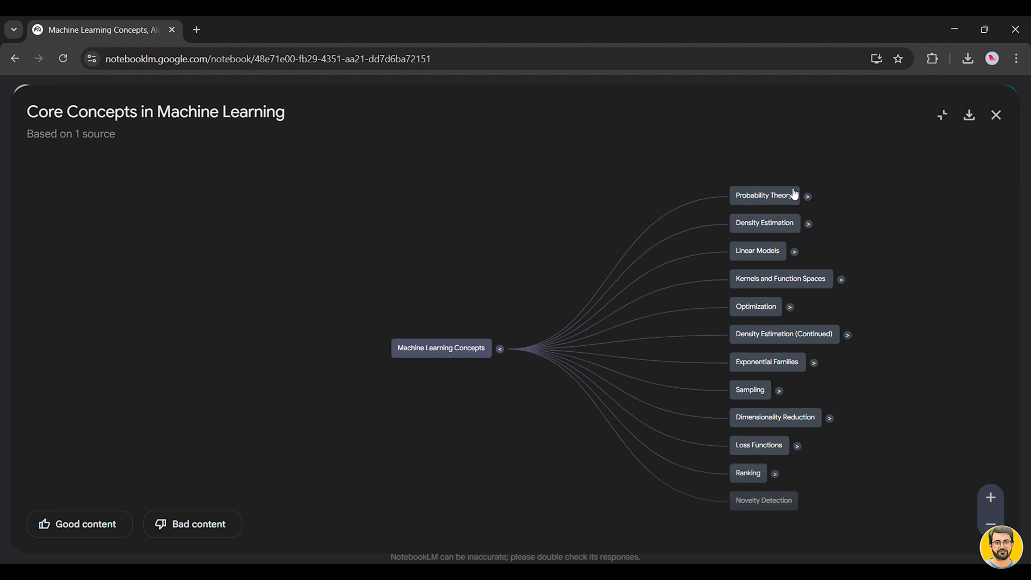
- Expand Probability Theory to reveal topics from Distributions through Bayes' Rule
{"action": "left_click", "coordinate": [808, 196]}
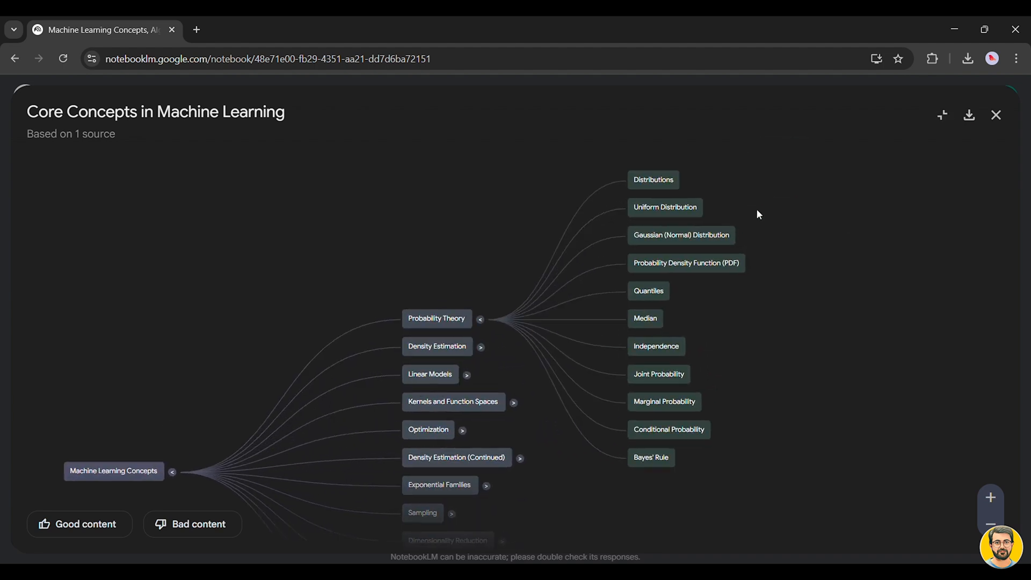
{"action": "mouse_move", "coordinate": [667, 226]}
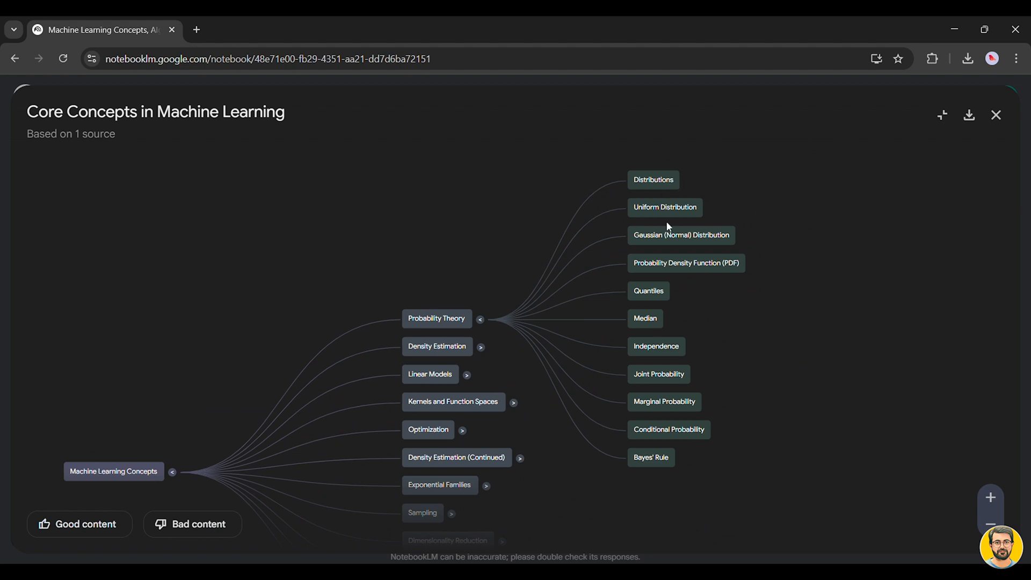
{"action": "mouse_move", "coordinate": [680, 361]}
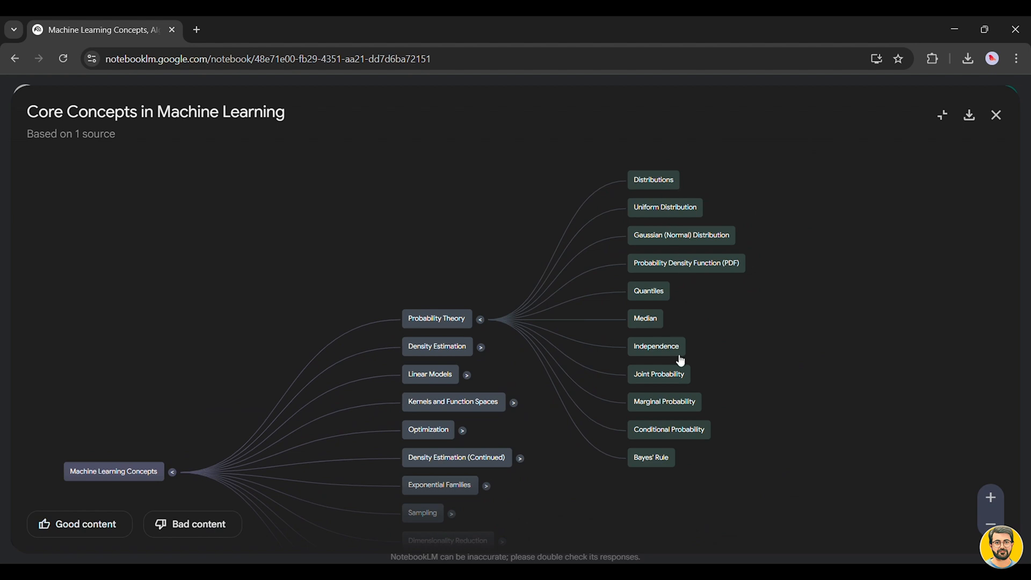
{"action": "mouse_move", "coordinate": [651, 322]}
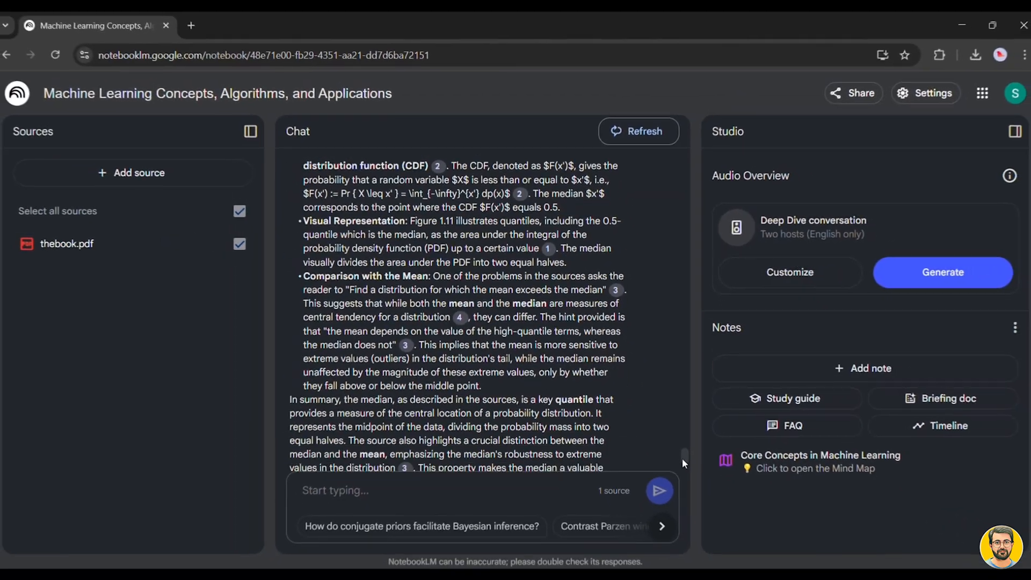
- Scroll through the chat answer on the median within probability theory
{"action": "scroll", "scroll_direction": "up", "scroll_amount": 3}
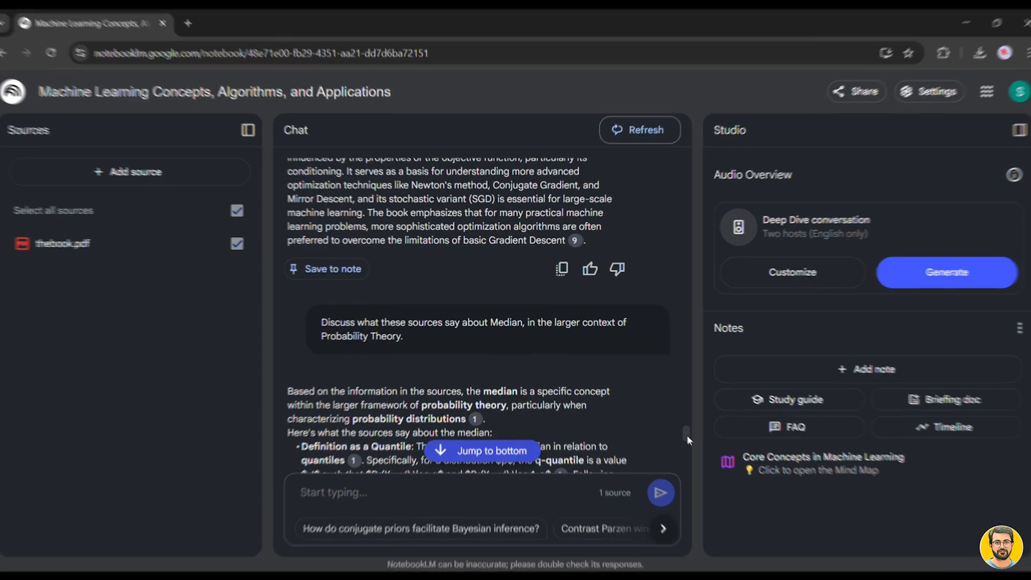
{"action": "scroll", "scroll_direction": "down", "scroll_amount": 3}
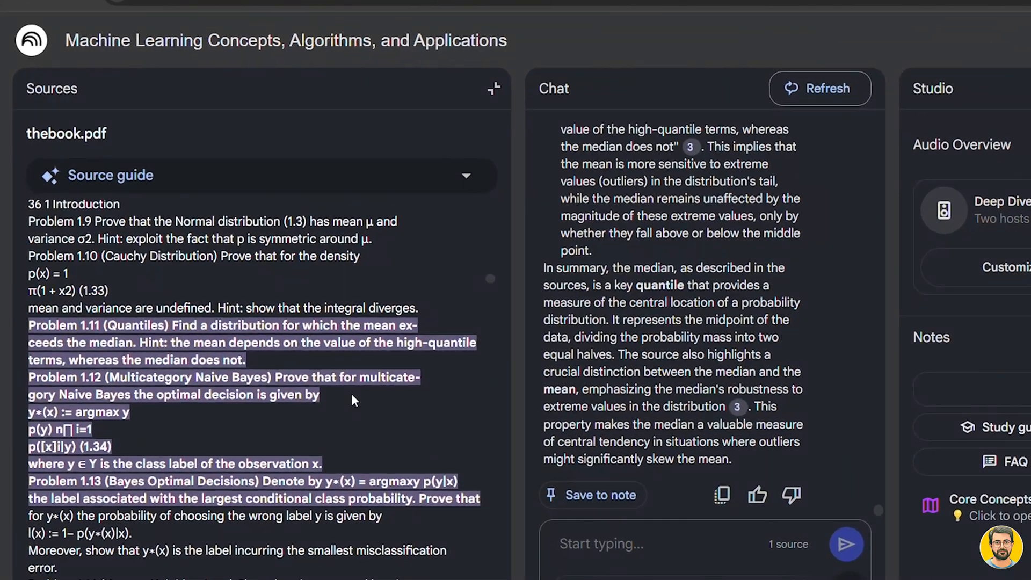
{"action": "scroll", "scroll_direction": "down", "scroll_amount": 3}
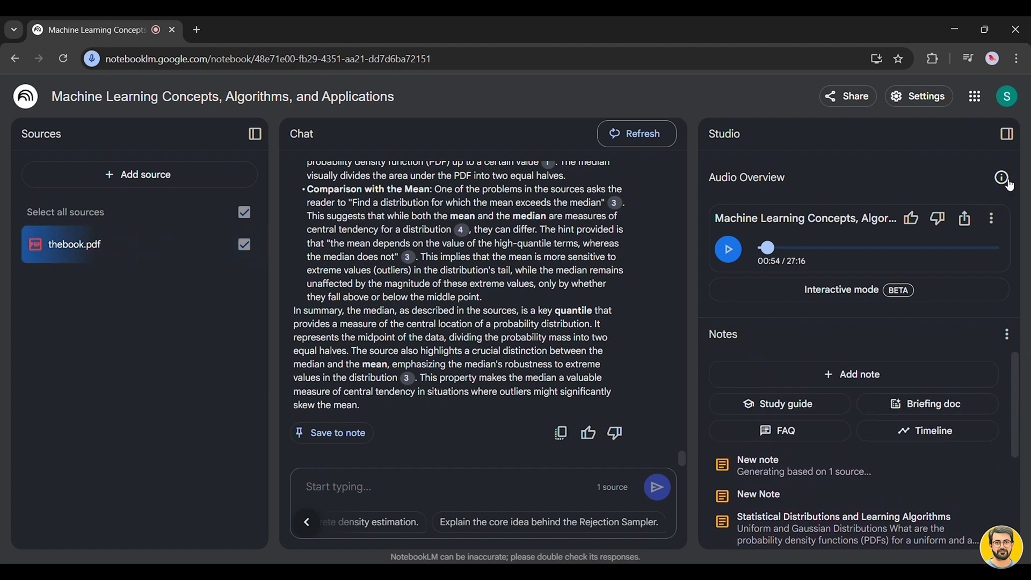
- Collapse the Studio panel, ask about the Rejection Sampler's core idea, and read the reply
{"action": "left_click", "coordinate": [1006, 135]}
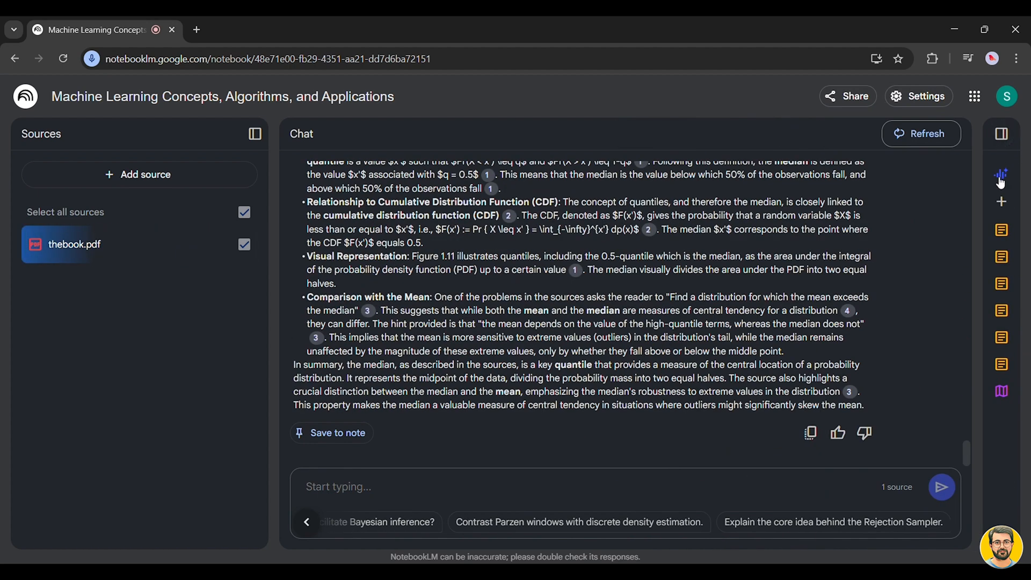
{"action": "mouse_move", "coordinate": [567, 510]}
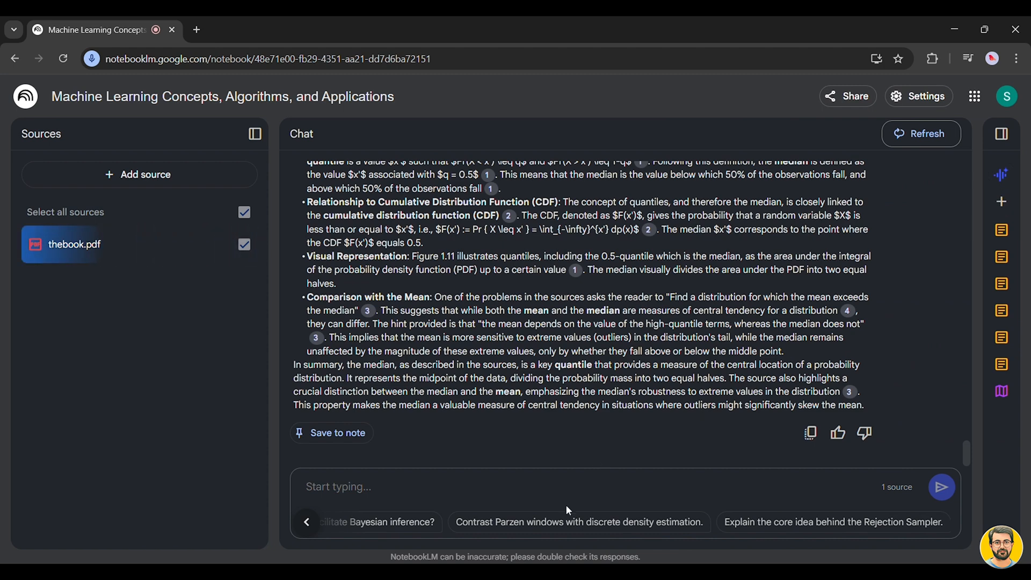
{"action": "mouse_move", "coordinate": [647, 504]}
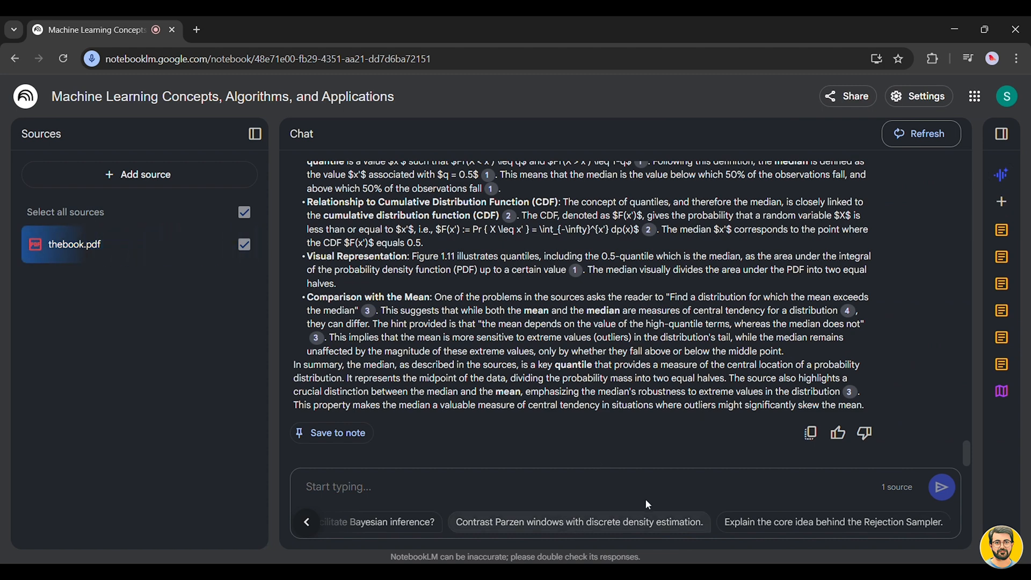
{"action": "left_click", "coordinate": [944, 521]}
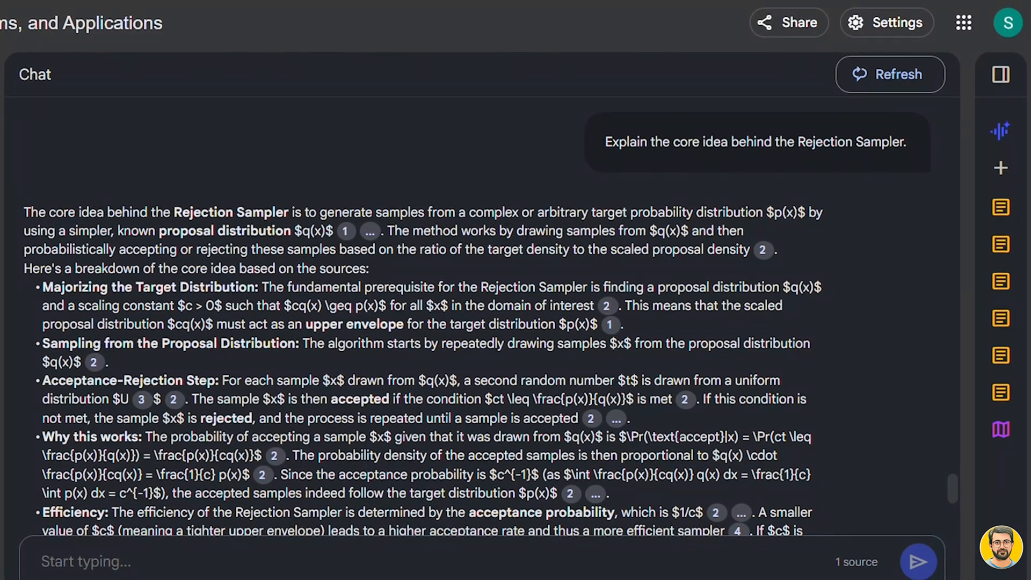
{"action": "mouse_move", "coordinate": [790, 229]}
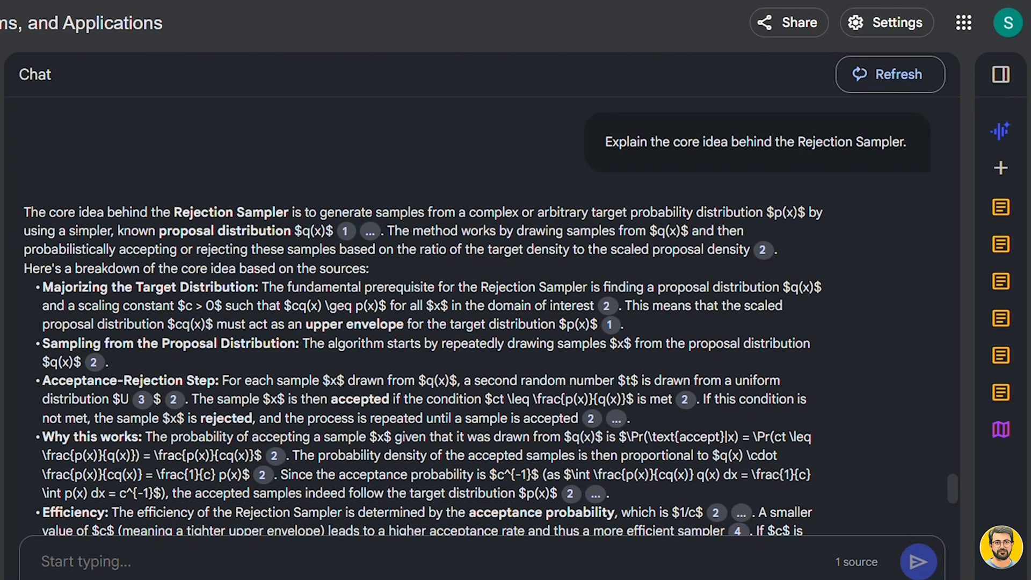
{"action": "scroll", "scroll_direction": "down", "scroll_amount": 3}
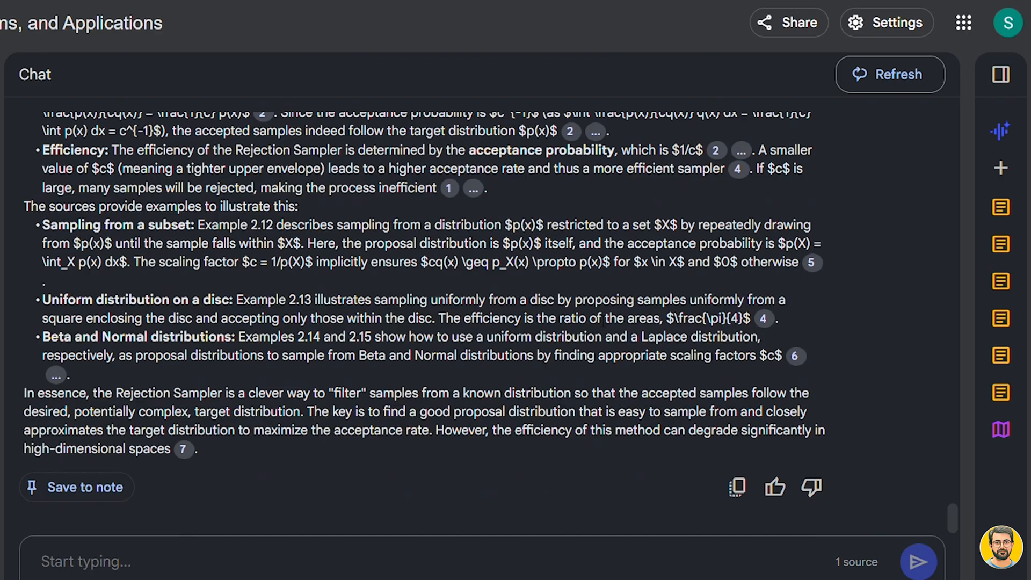
{"action": "scroll", "scroll_direction": "up", "scroll_amount": 3}
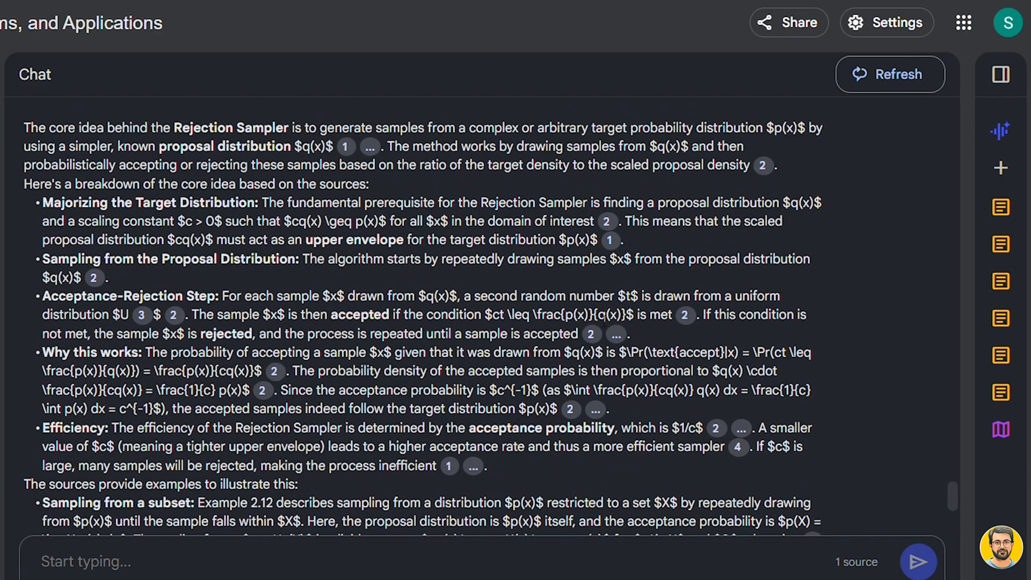
{"action": "scroll", "scroll_direction": "down", "scroll_amount": 3}
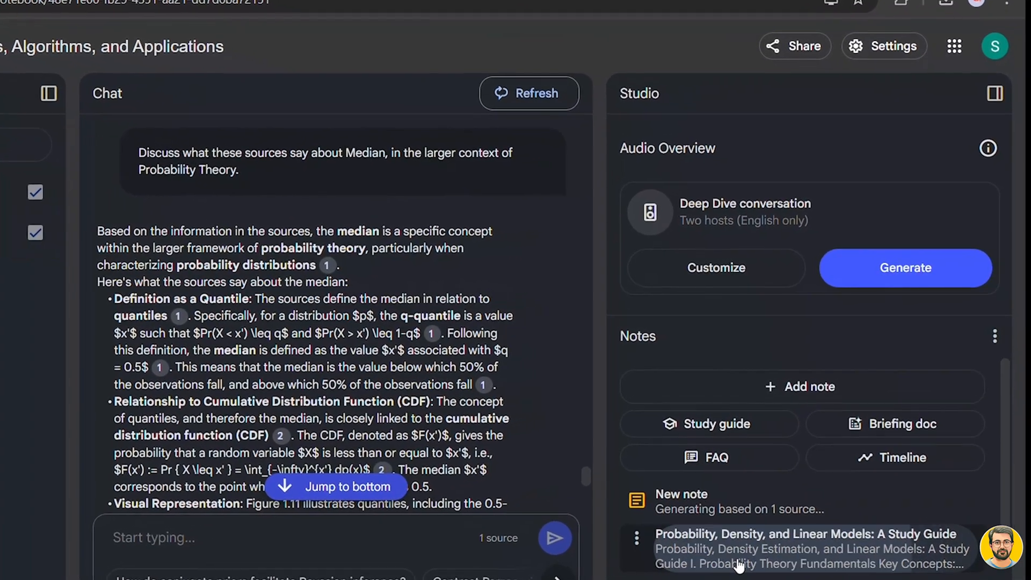
- Open the probability and linear models study guide note and scroll through it
{"action": "left_click", "coordinate": [806, 549]}
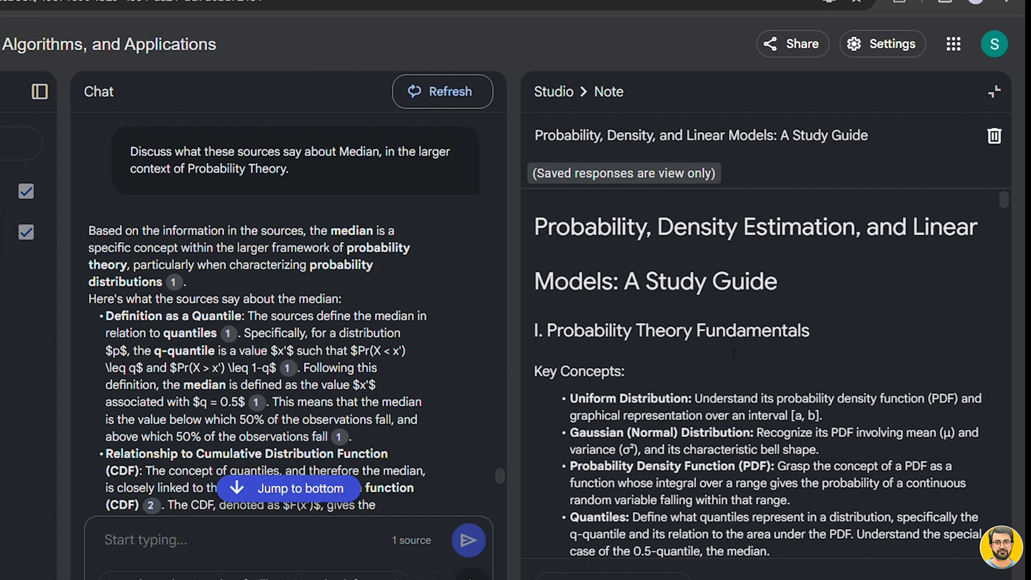
{"action": "scroll", "scroll_direction": "down", "scroll_amount": 3}
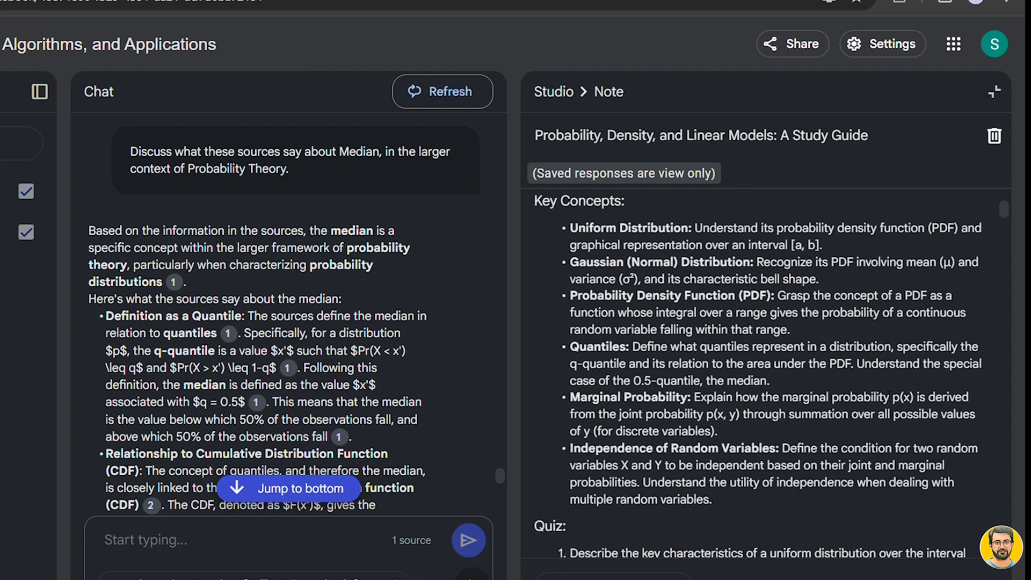
{"action": "scroll", "scroll_direction": "down", "scroll_amount": 3}
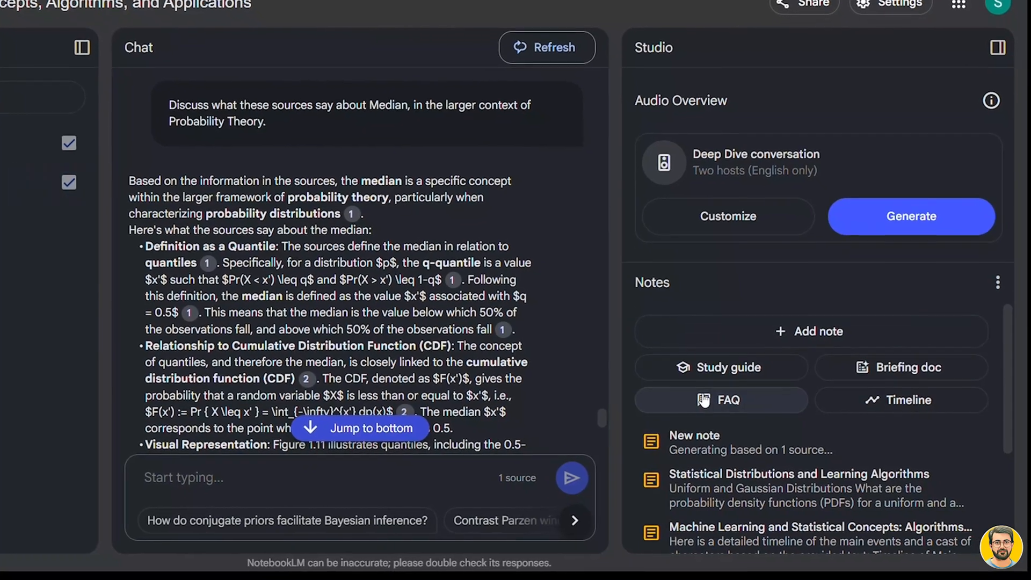
- Read the Statistical Distributions and Learning Algorithms note from quantiles to Parzen windows
{"action": "left_click", "coordinate": [798, 488]}
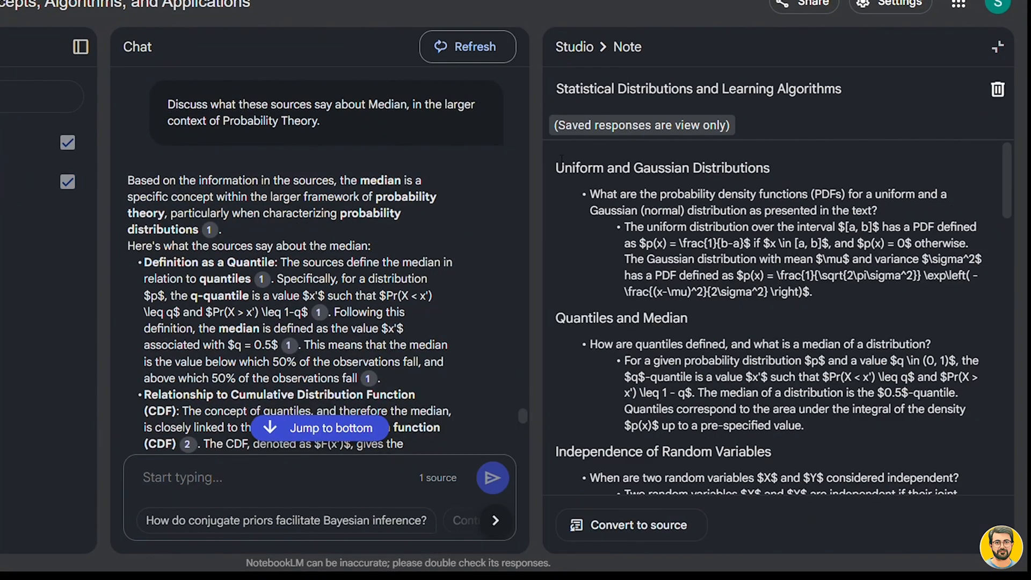
{"action": "scroll", "scroll_direction": "down", "scroll_amount": 3}
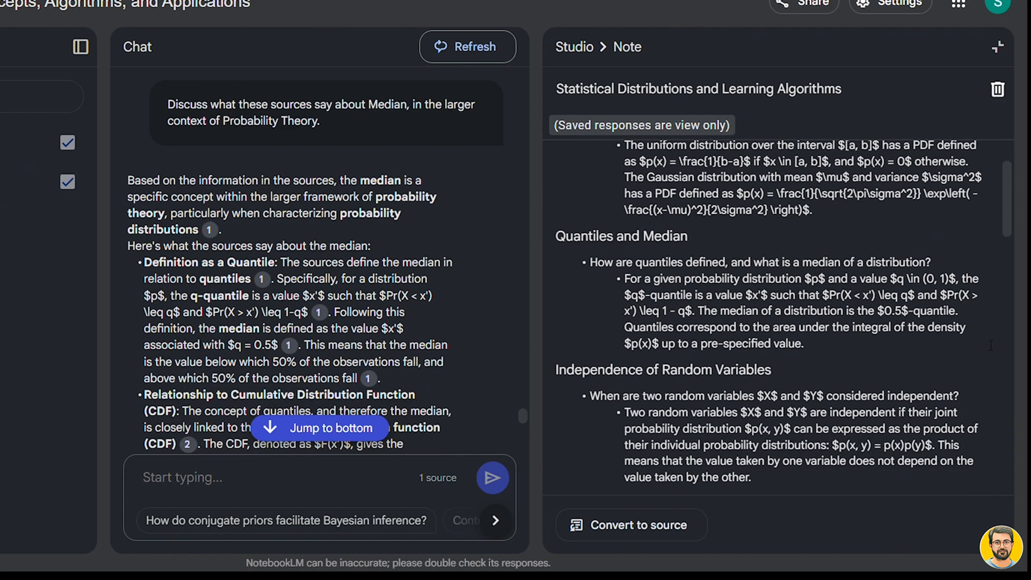
{"action": "scroll", "scroll_direction": "down", "scroll_amount": 3}
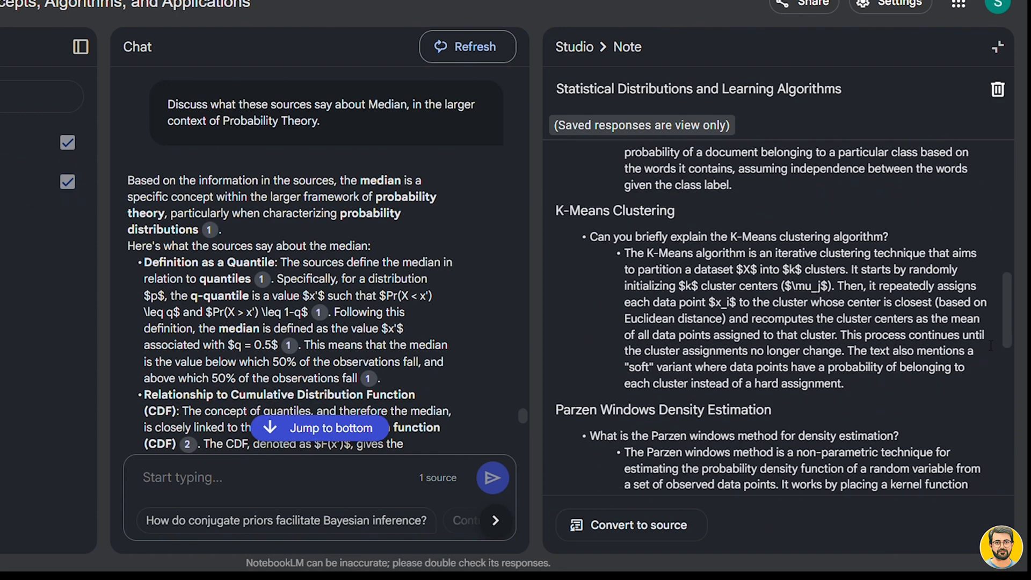
{"action": "scroll", "scroll_direction": "down", "scroll_amount": 3}
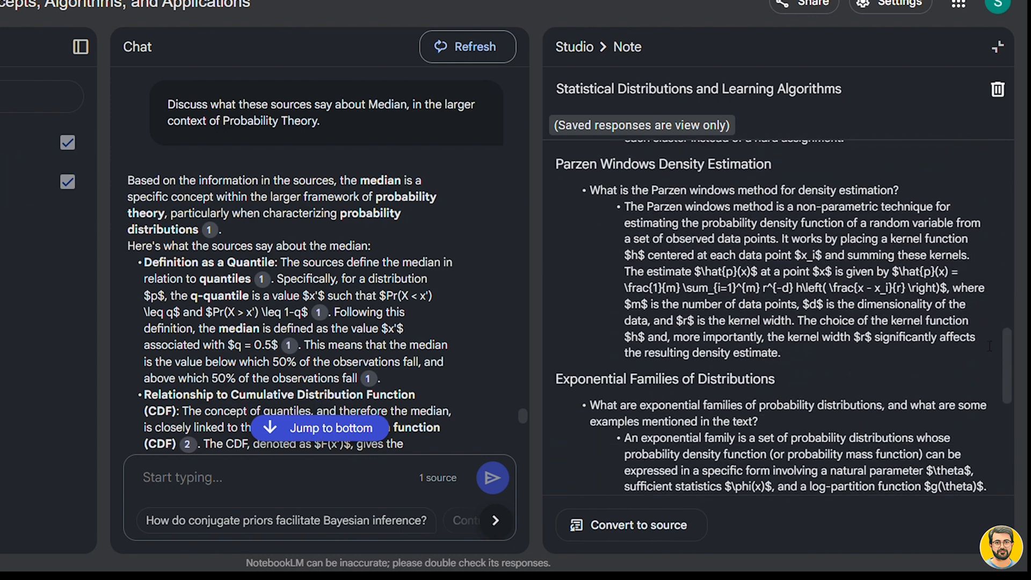
{"action": "scroll", "scroll_direction": "down", "scroll_amount": 3}
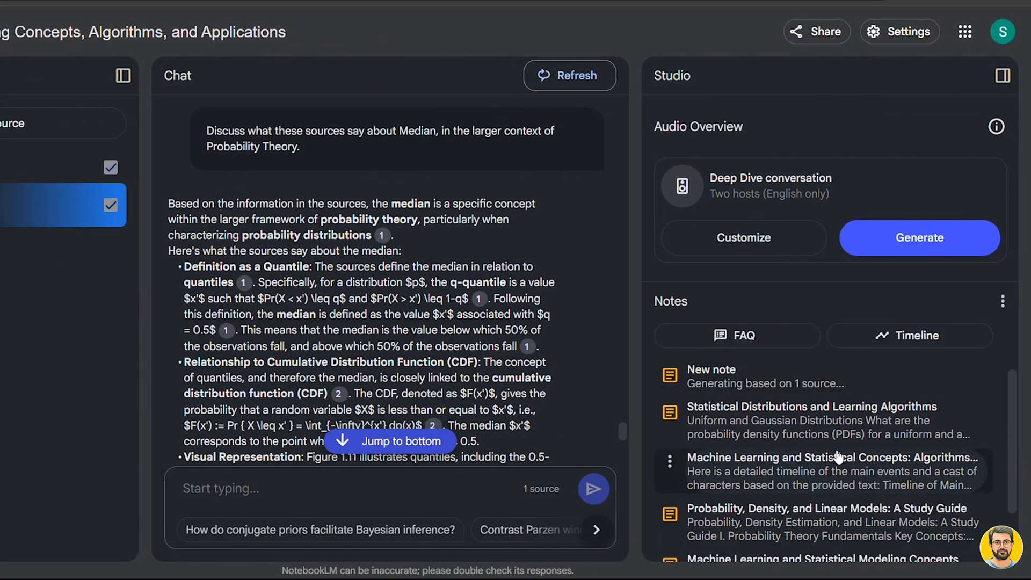
- Open the Machine Learning and Statistical Concepts: Algorithms and Models note and scroll its topics
{"action": "left_click", "coordinate": [834, 471]}
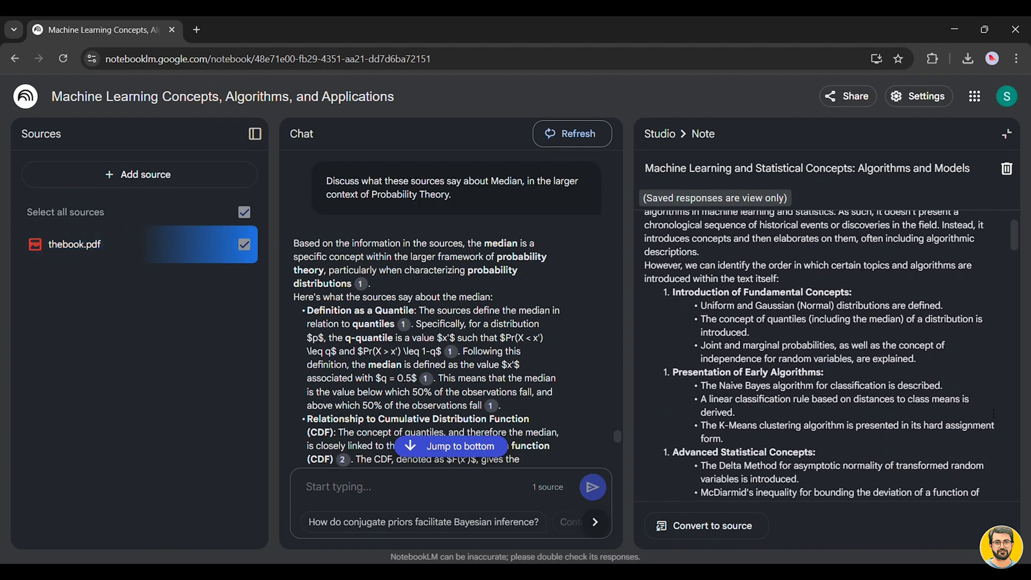
{"action": "scroll", "scroll_direction": "down", "scroll_amount": 3}
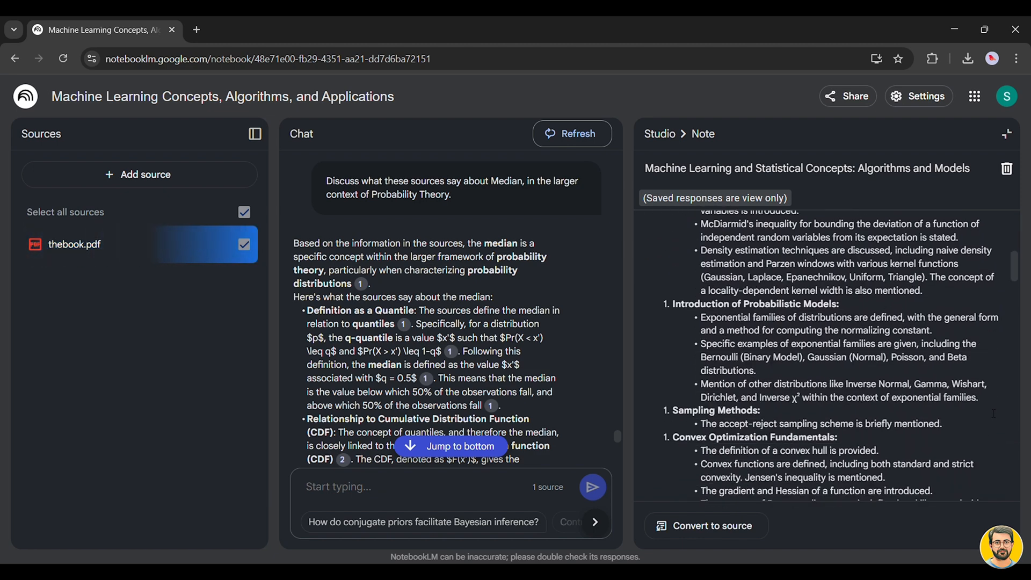
{"action": "scroll", "scroll_direction": "down", "scroll_amount": 3}
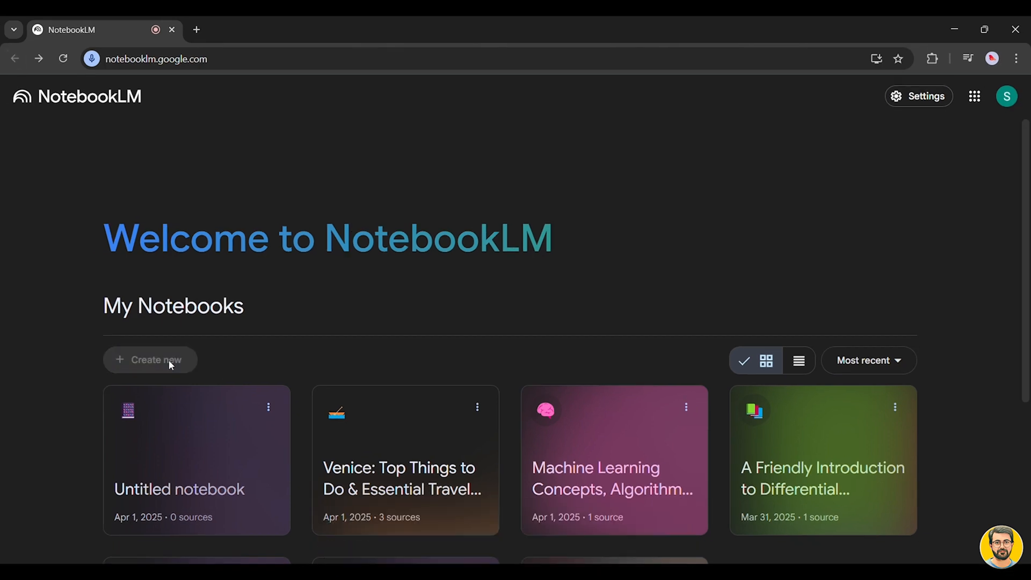
- Open the Venice travel notebook and begin adding a YouTube video source link
{"action": "left_click", "coordinate": [150, 360]}
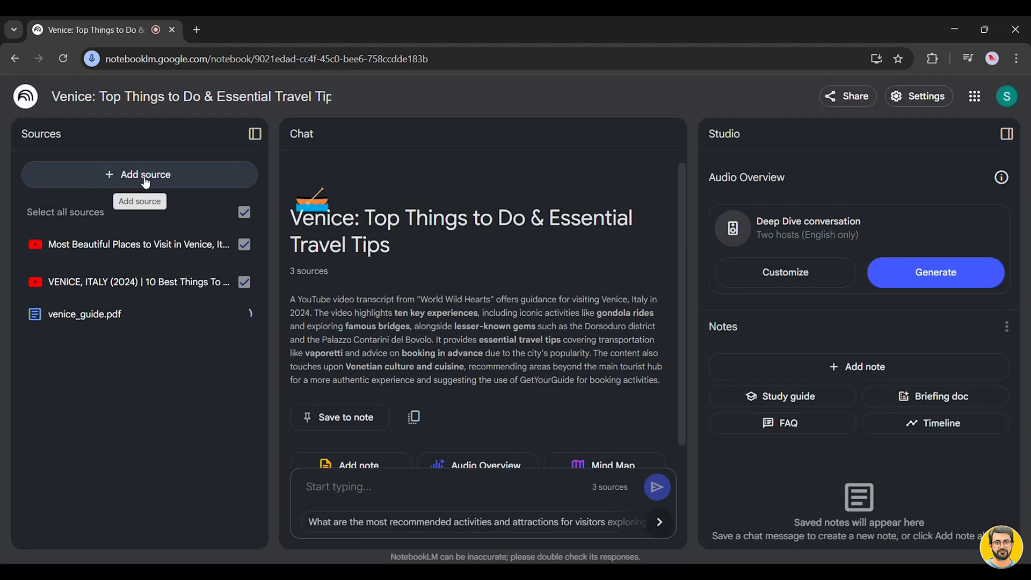
{"action": "left_click", "coordinate": [139, 174]}
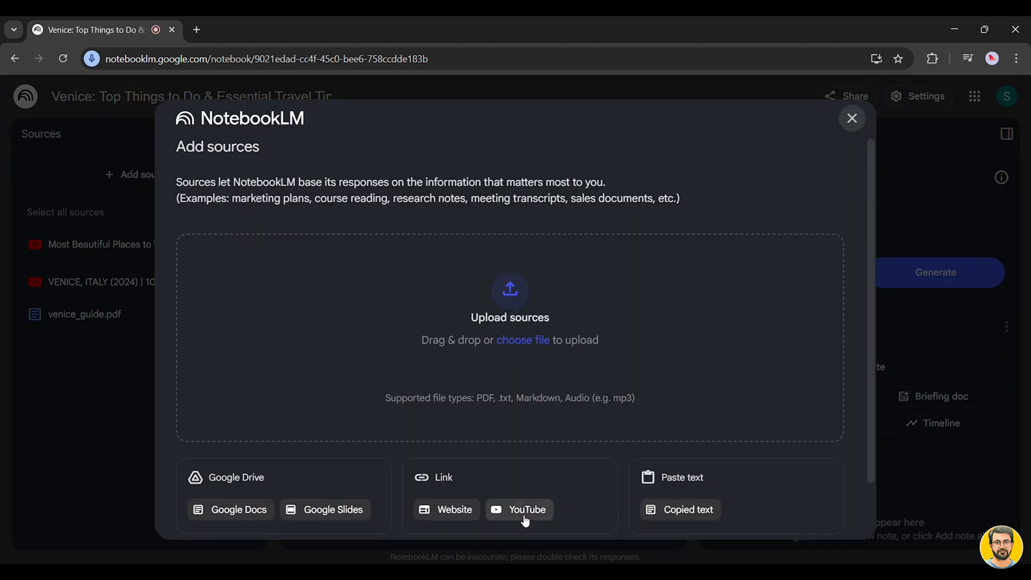
{"action": "left_click", "coordinate": [527, 510]}
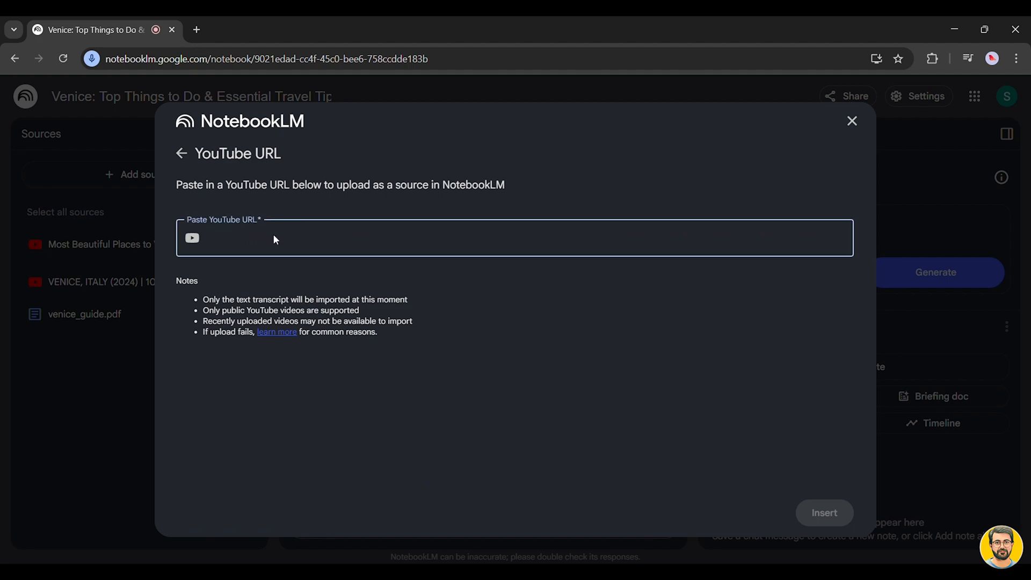
{"action": "left_click", "coordinate": [824, 513]}
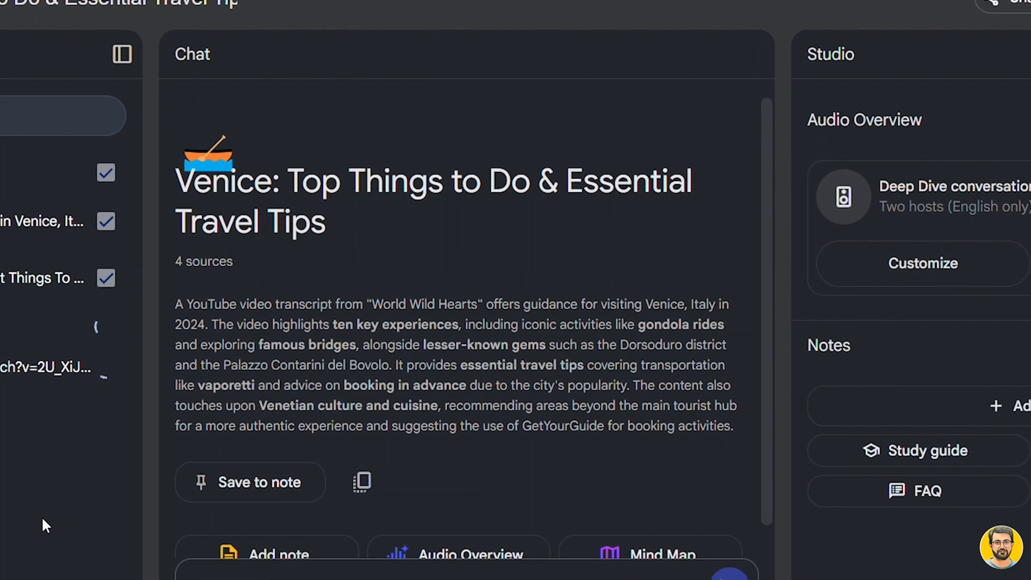
- Zoom the page out and create a mind map from the four Venice sources
{"action": "key", "text": "ctrl+minus"}
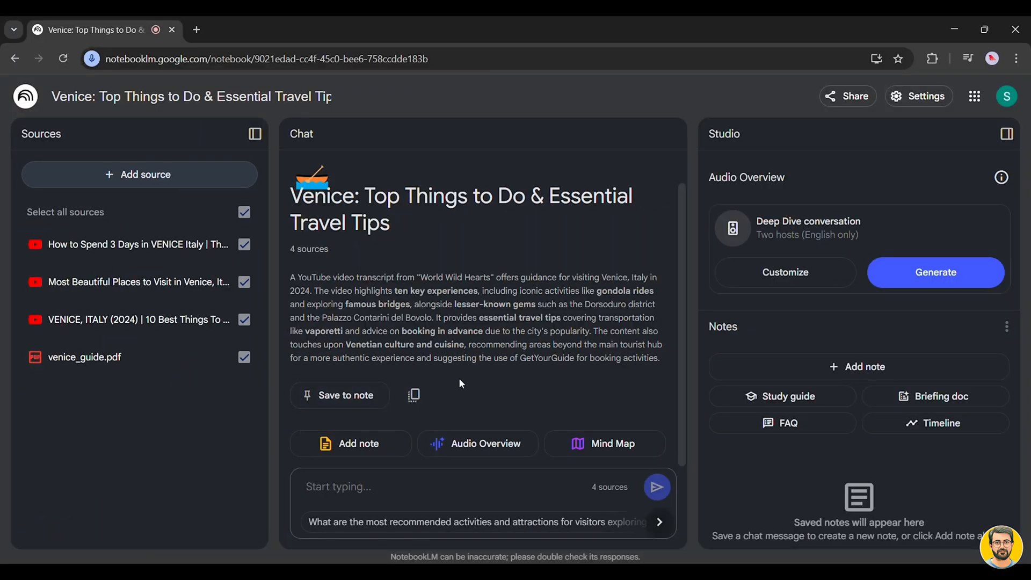
{"action": "left_click", "coordinate": [604, 443]}
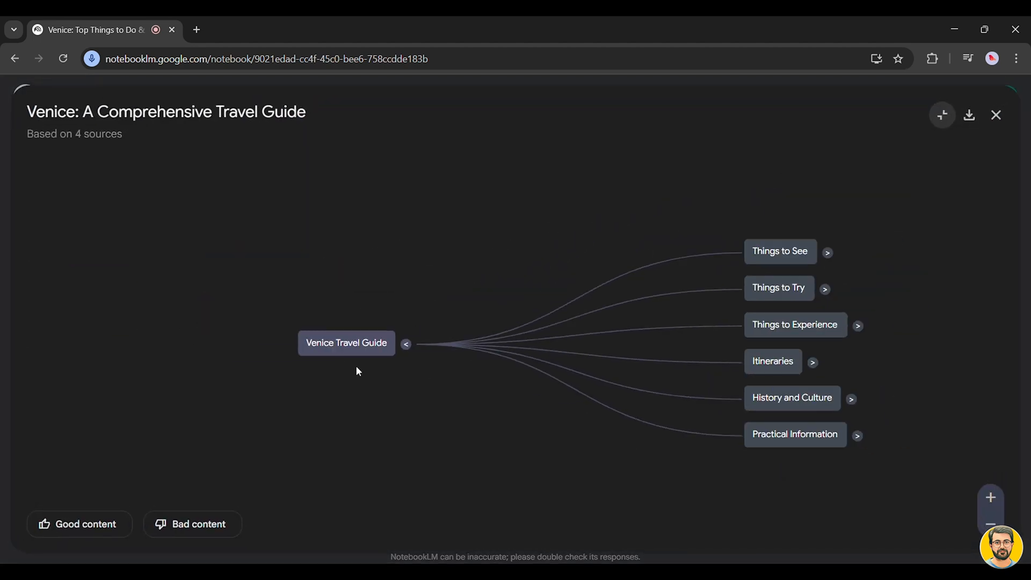
{"action": "mouse_move", "coordinate": [714, 269]}
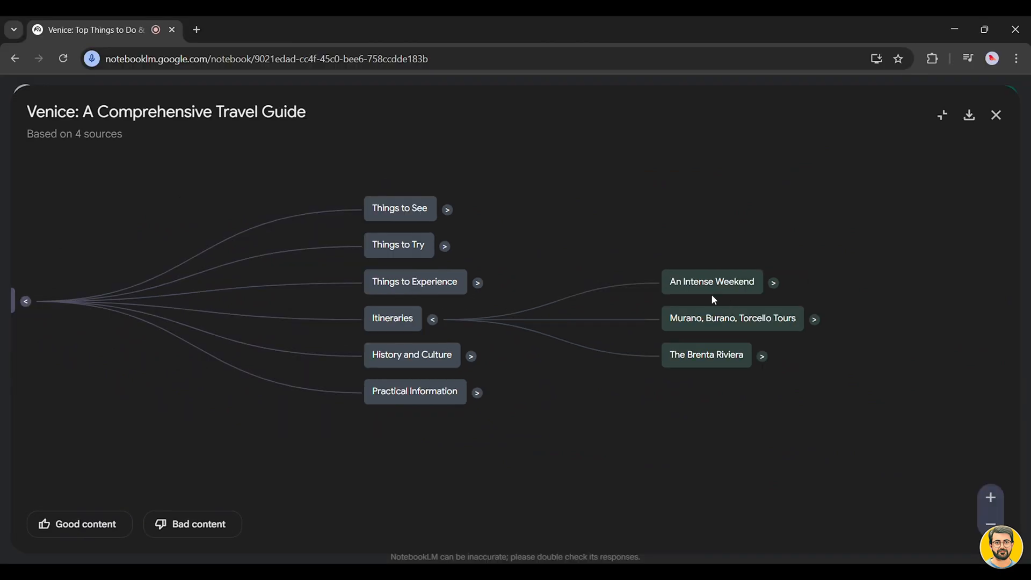
{"action": "mouse_move", "coordinate": [742, 328]}
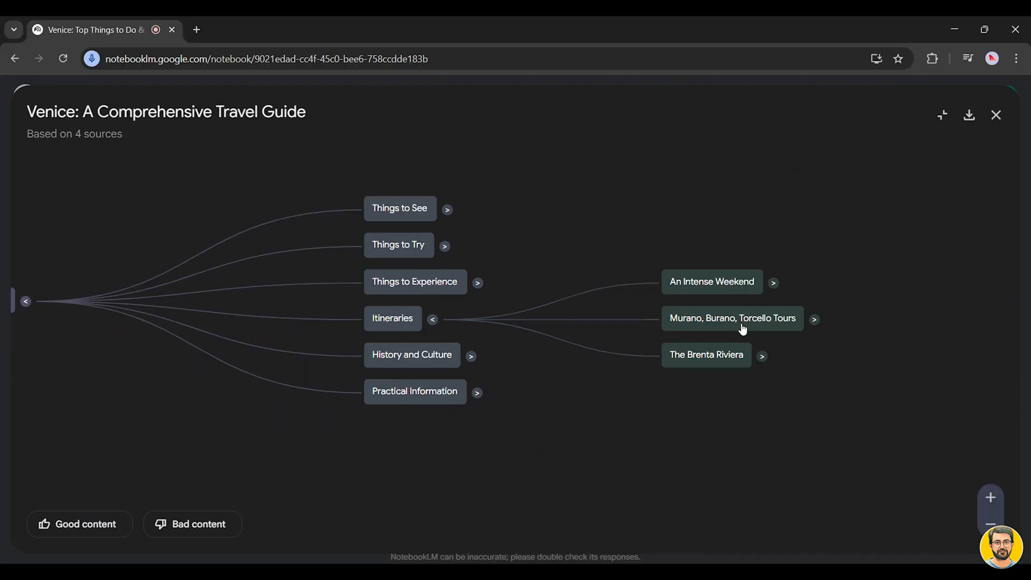
{"action": "mouse_move", "coordinate": [770, 352]}
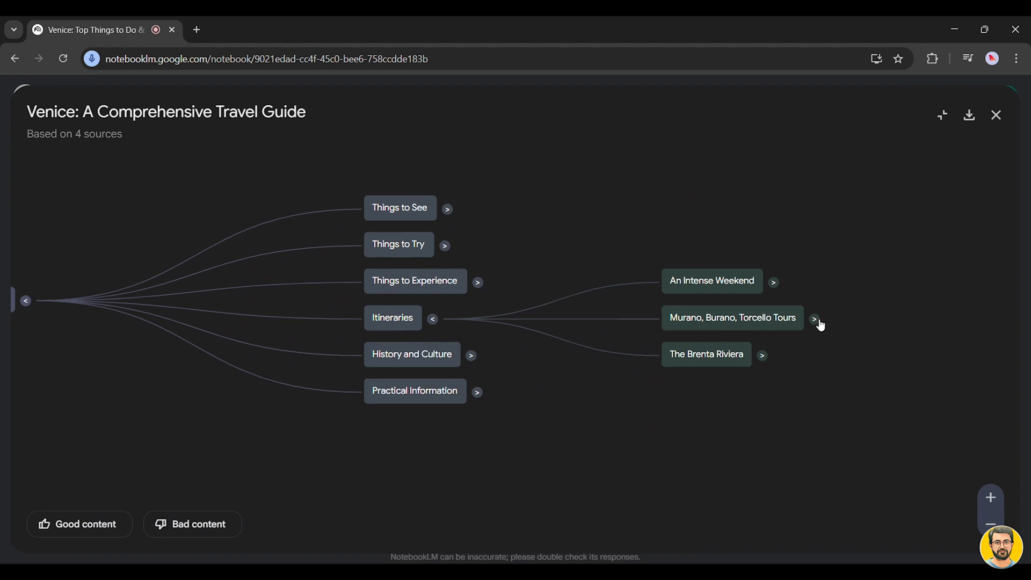
- Expand the Murano, Burano, Torcello Tours branch of the Venice mind map
{"action": "left_click", "coordinate": [815, 319]}
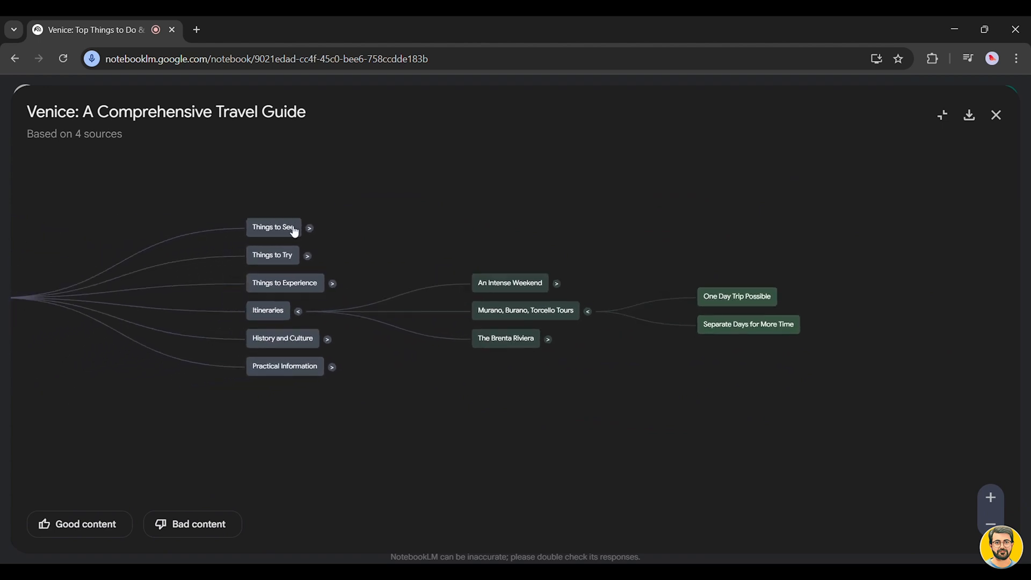
{"action": "left_click", "coordinate": [308, 227]}
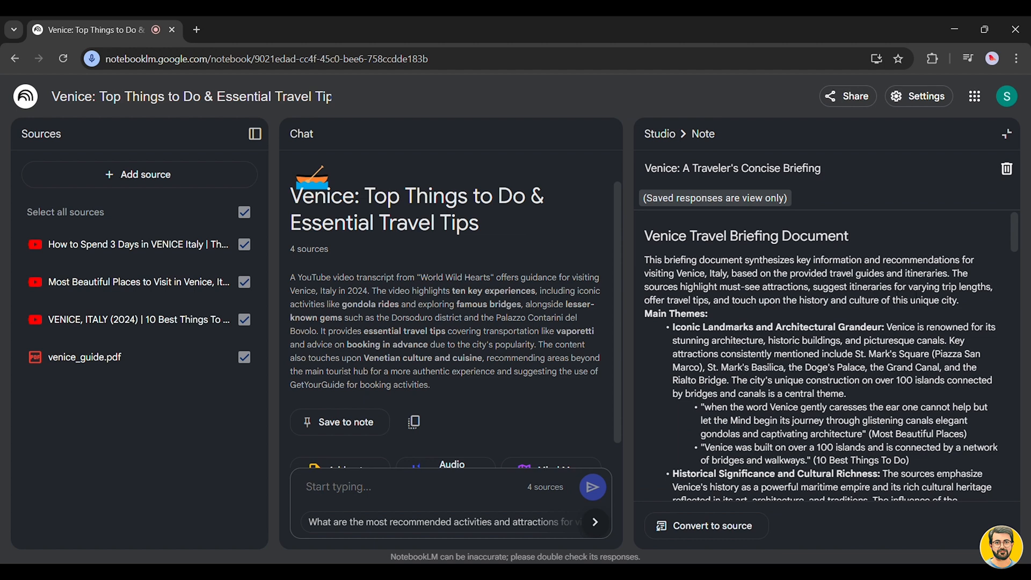
- Scroll the Venice briefing note, then close it to return to the notes list
{"action": "scroll", "scroll_direction": "down", "scroll_amount": 3}
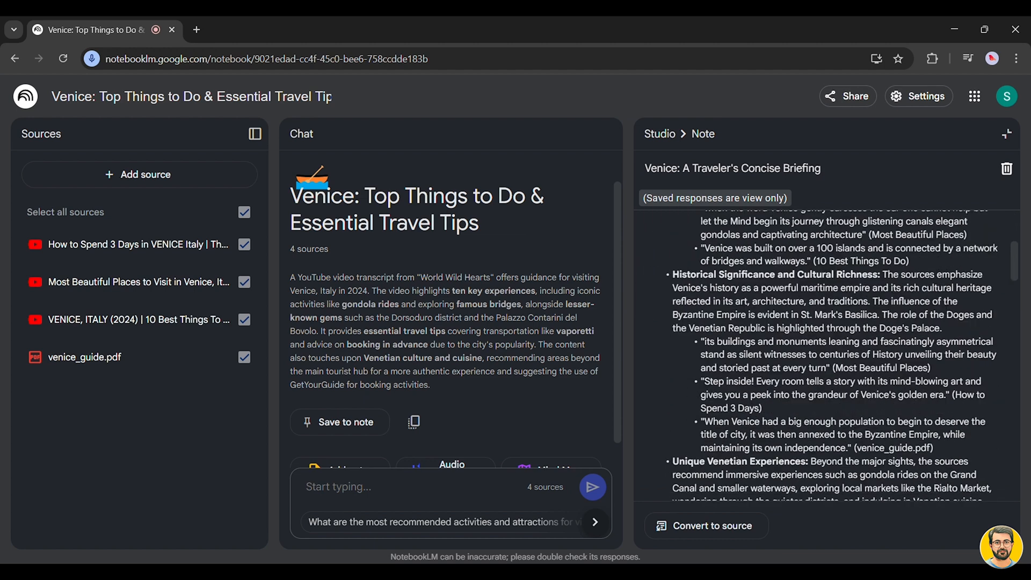
{"action": "left_click", "coordinate": [659, 134]}
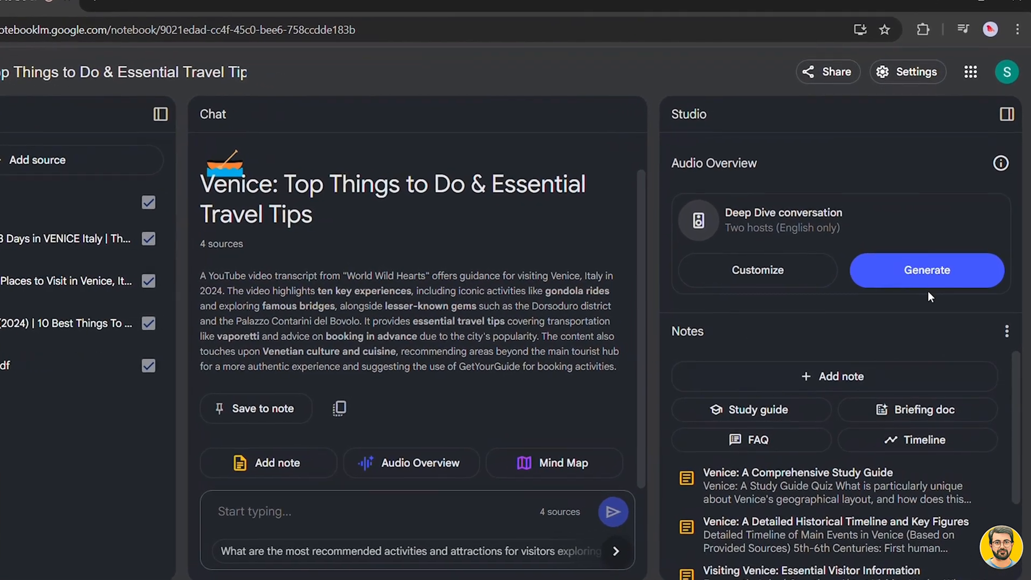
- Generate the 22-minute Venice audio overview, pause playback, and enter Interactive mode
{"action": "left_click", "coordinate": [927, 270]}
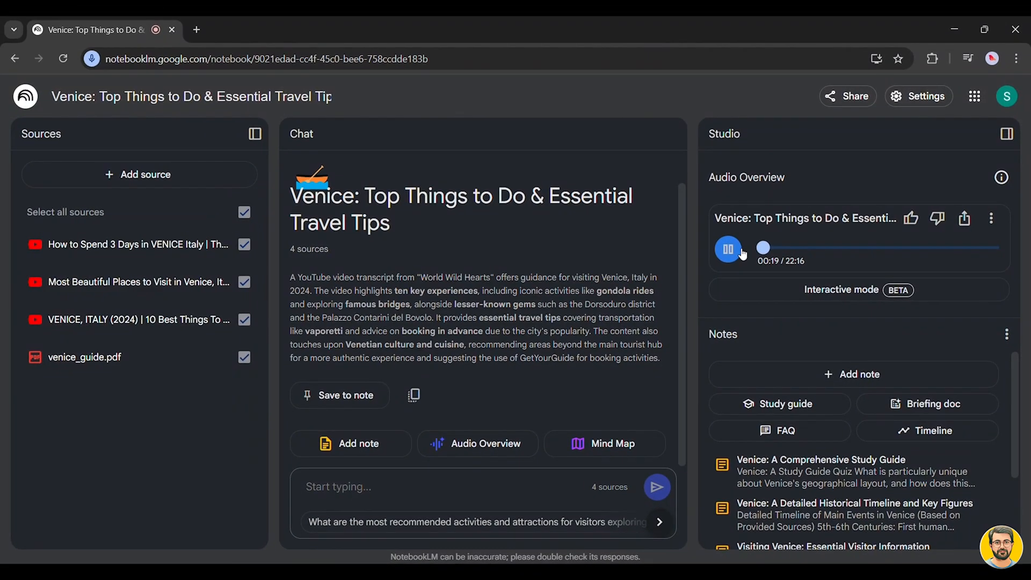
{"action": "left_click", "coordinate": [728, 249]}
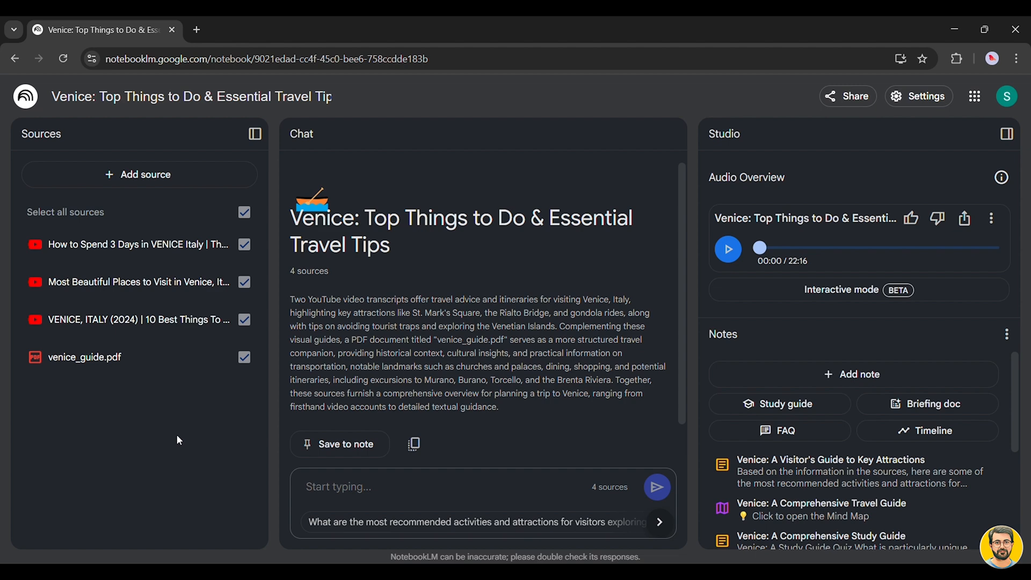
{"action": "left_click", "coordinate": [841, 290]}
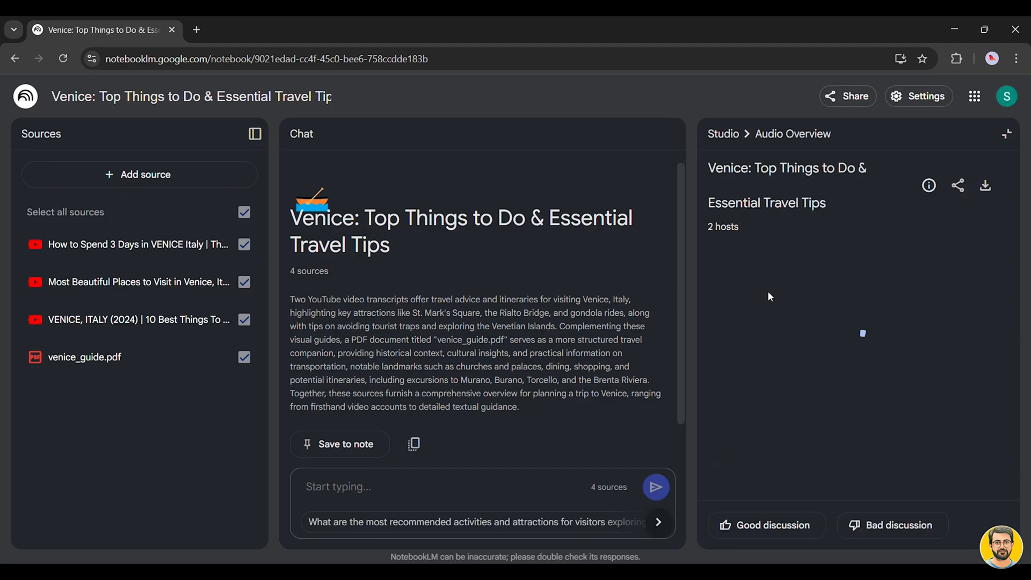
- Play the interactive Venice audio, attempt to join the hosts twice, then pause
{"action": "left_click", "coordinate": [862, 334]}
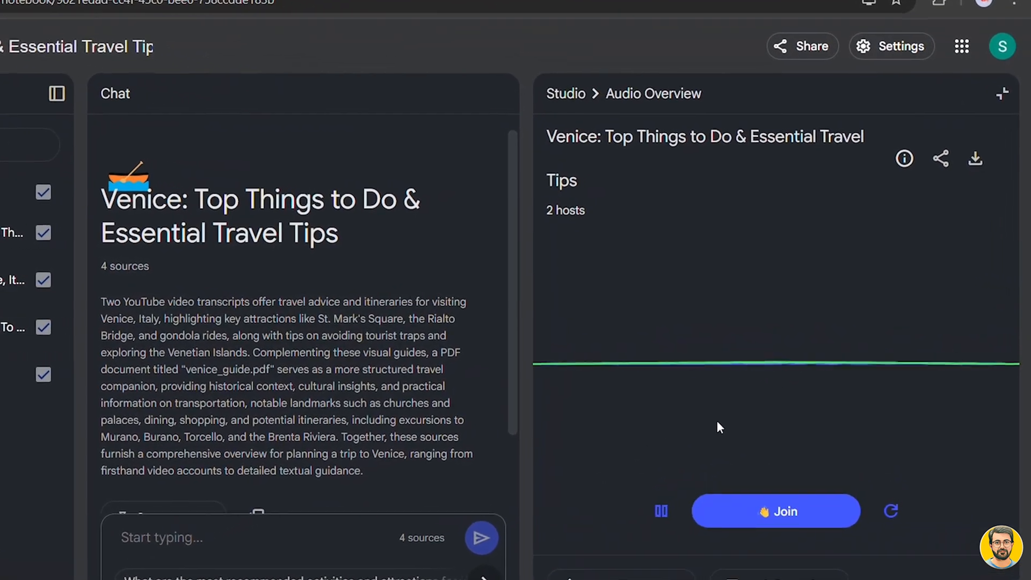
{"action": "left_click", "coordinate": [776, 511]}
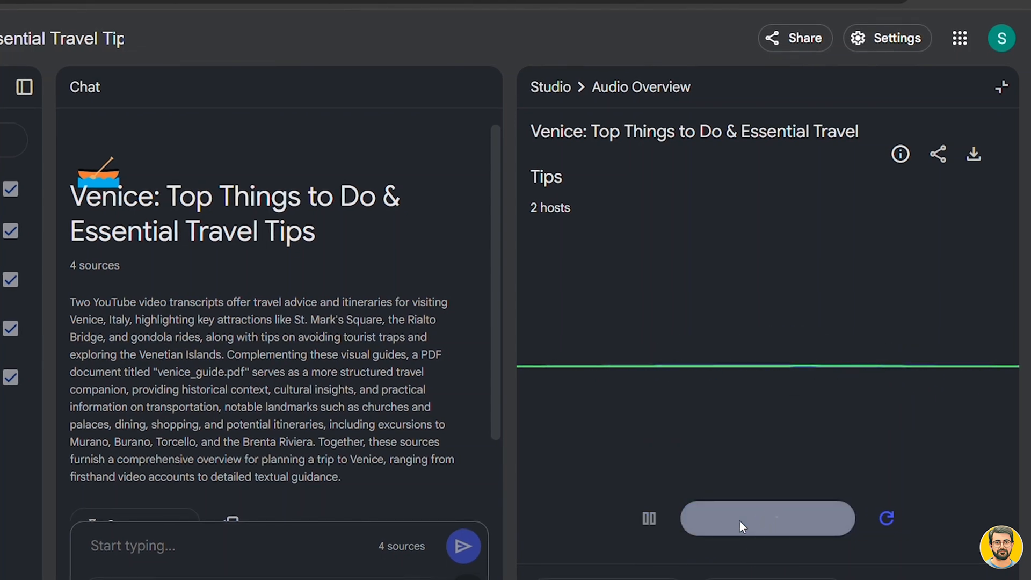
{"action": "left_click", "coordinate": [767, 518]}
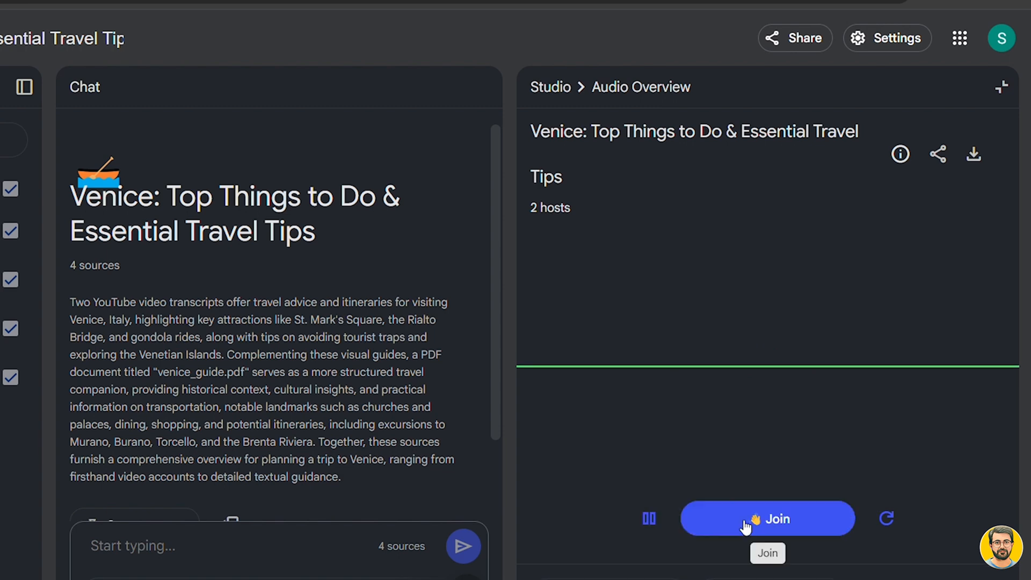
{"action": "left_click", "coordinate": [649, 518]}
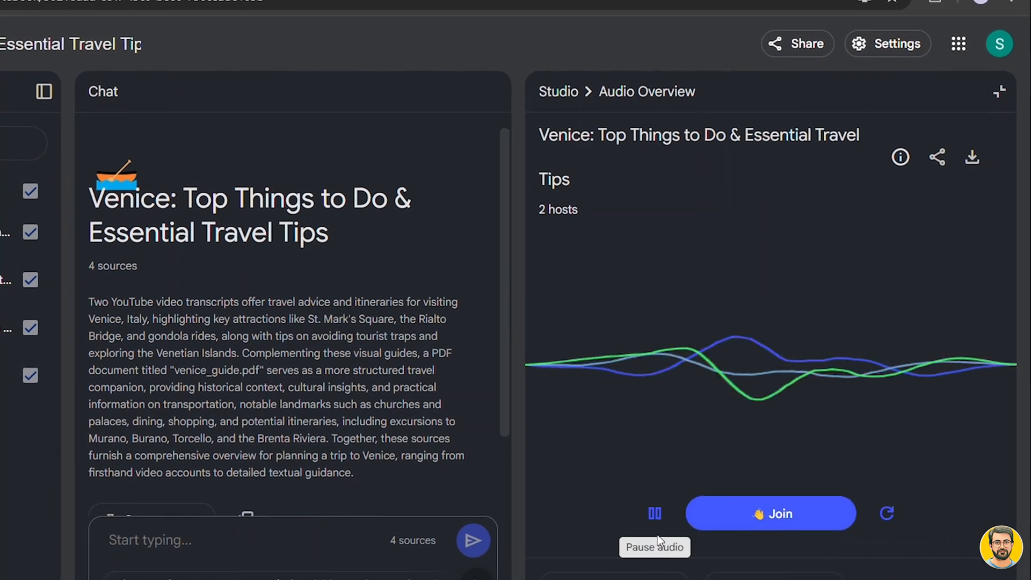
{"action": "left_click", "coordinate": [655, 513]}
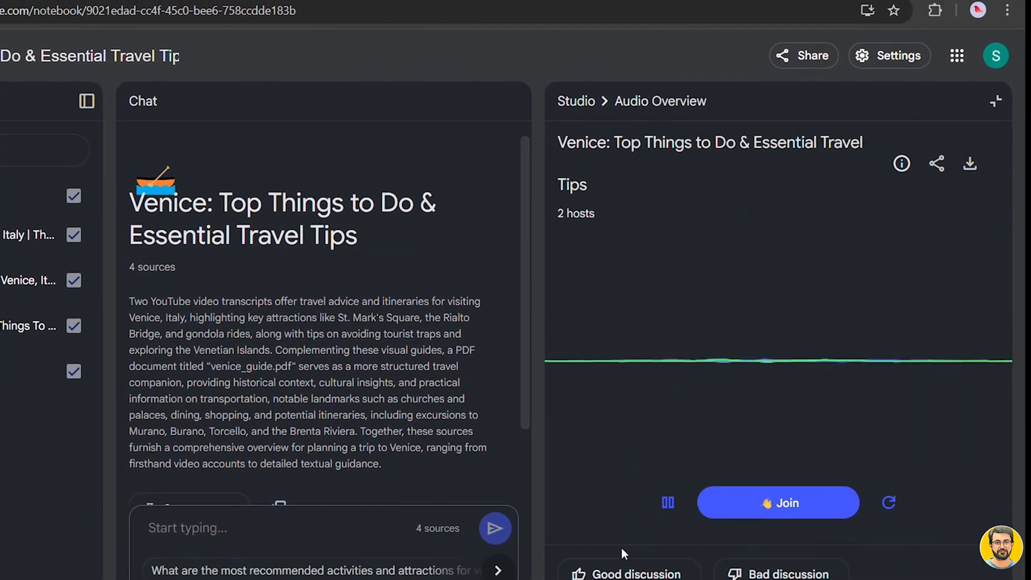